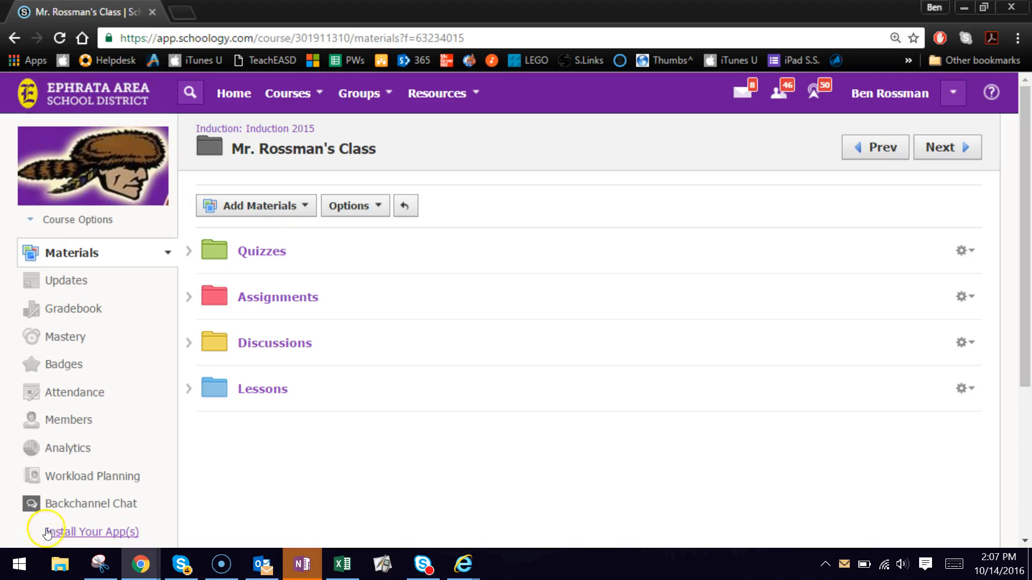
mouse_move(77, 534)
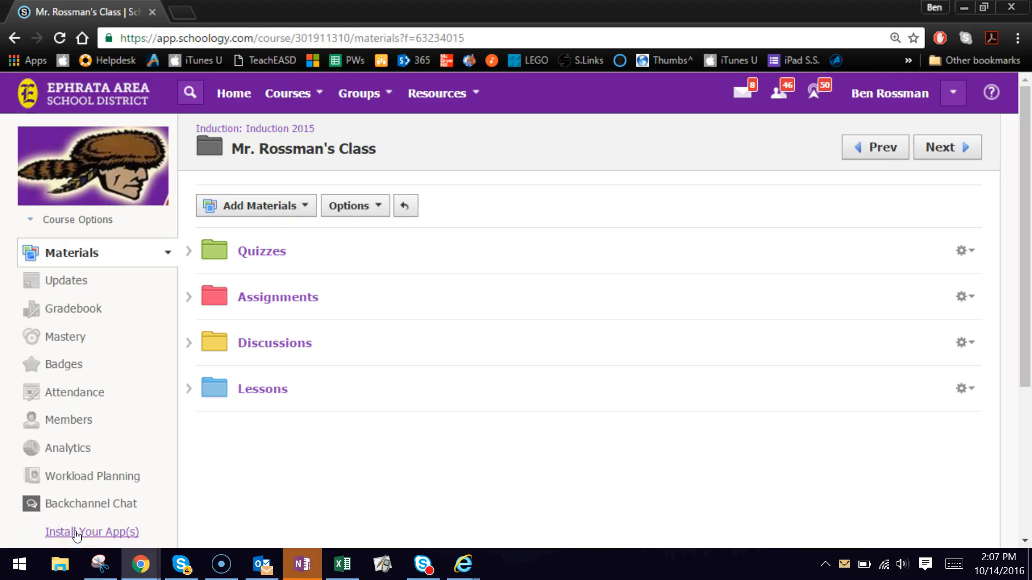
mouse_move(661, 356)
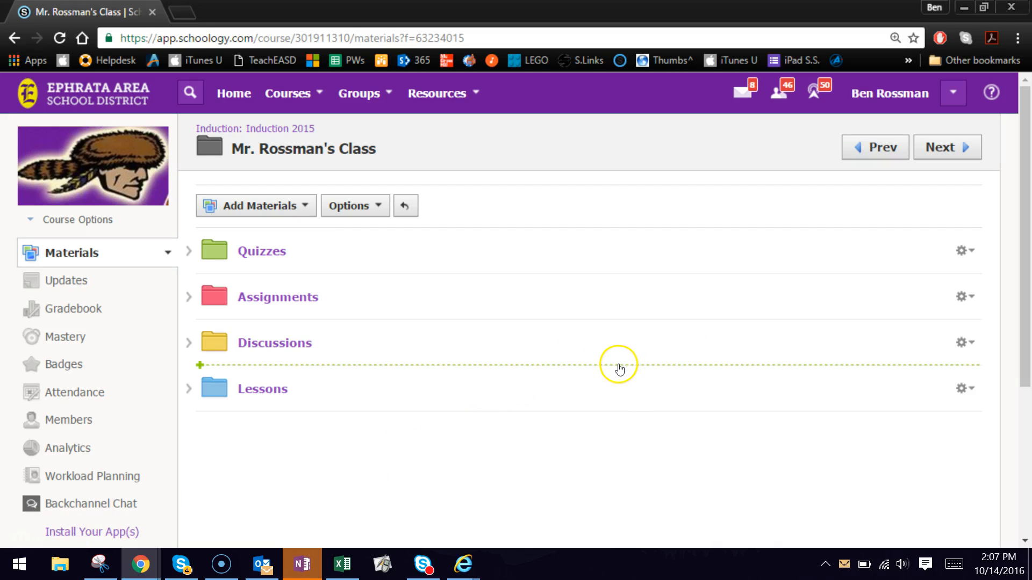
mouse_move(617, 368)
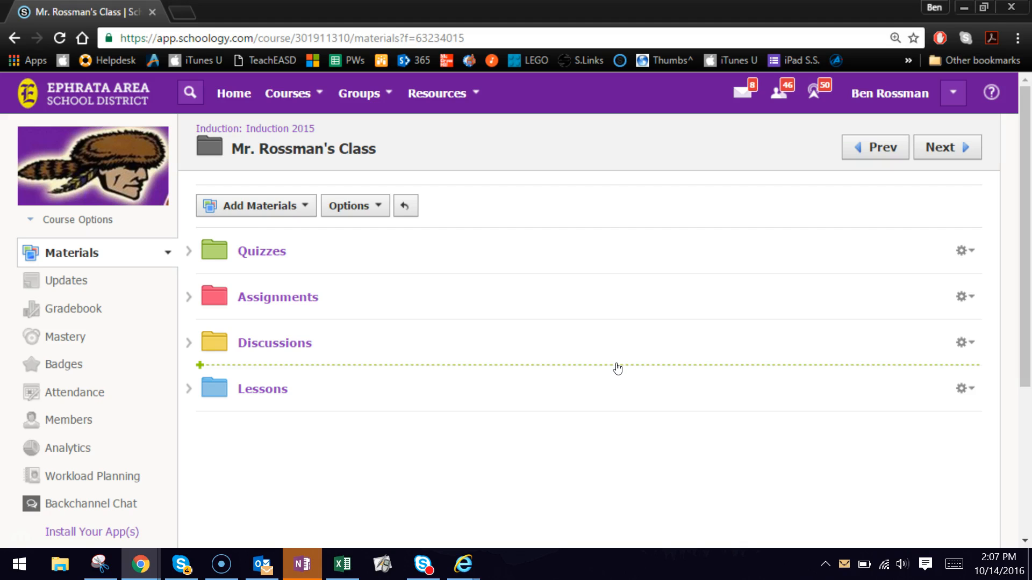
mouse_move(322, 361)
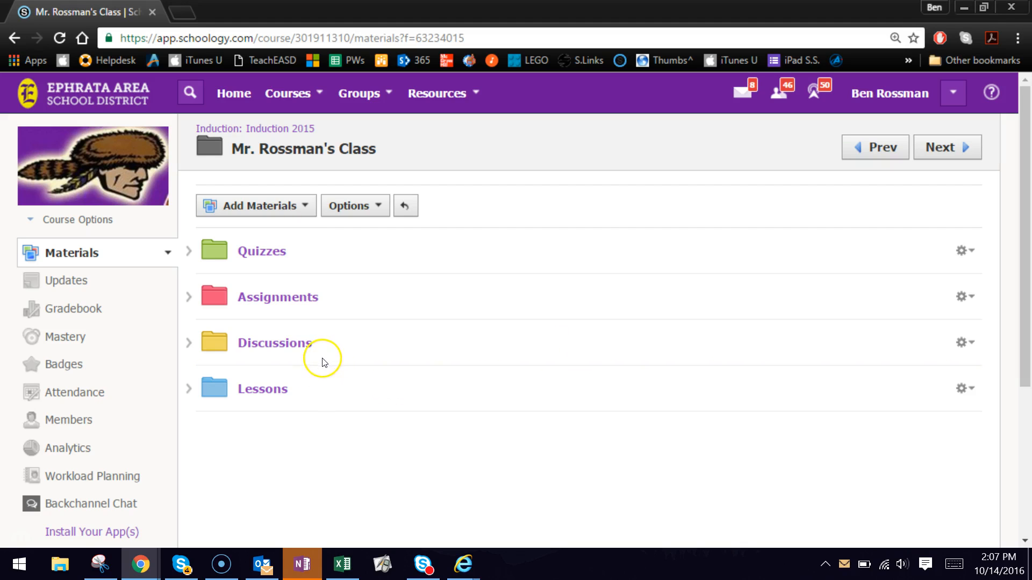
mouse_move(313, 385)
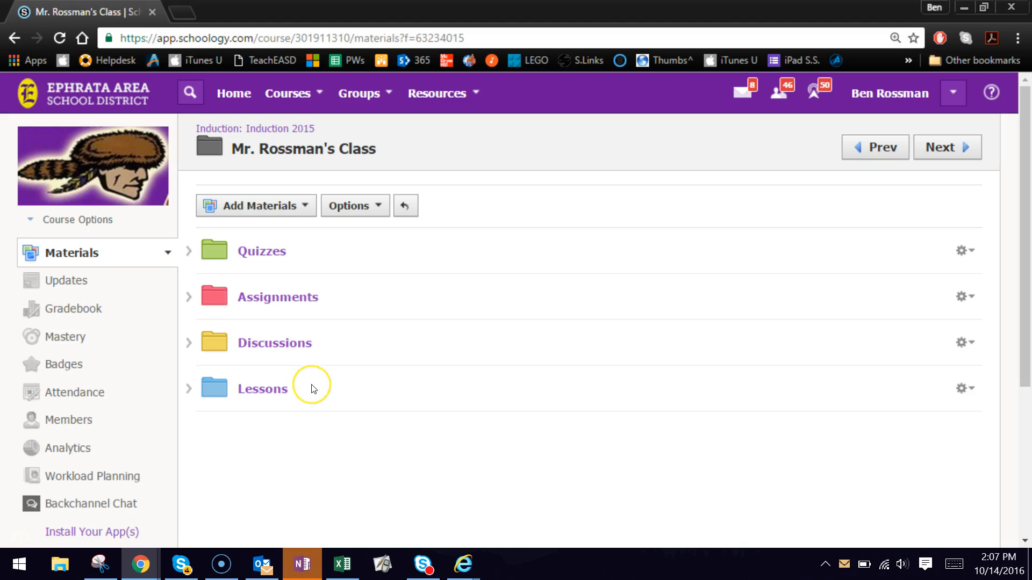
mouse_move(313, 387)
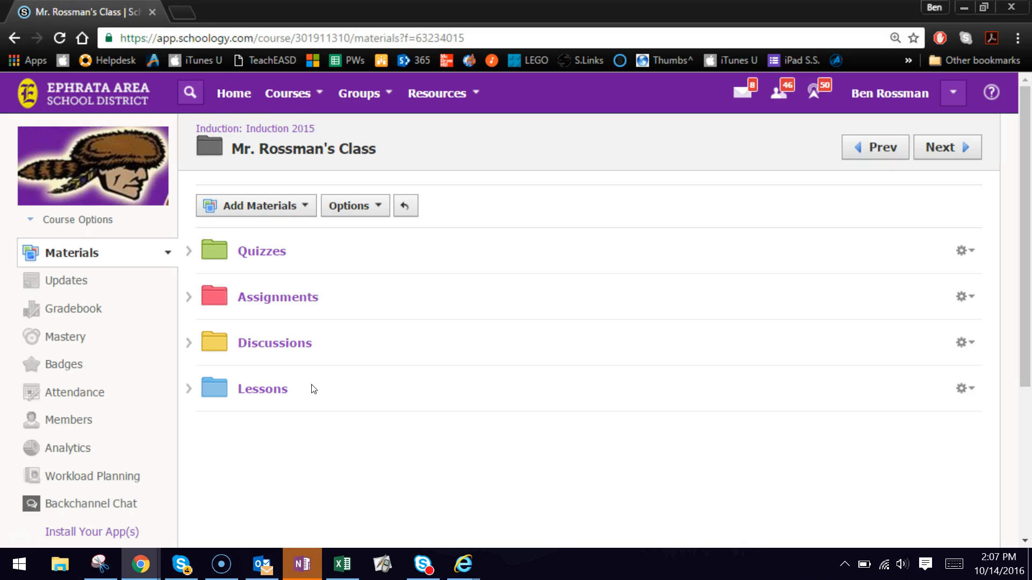
mouse_move(76, 392)
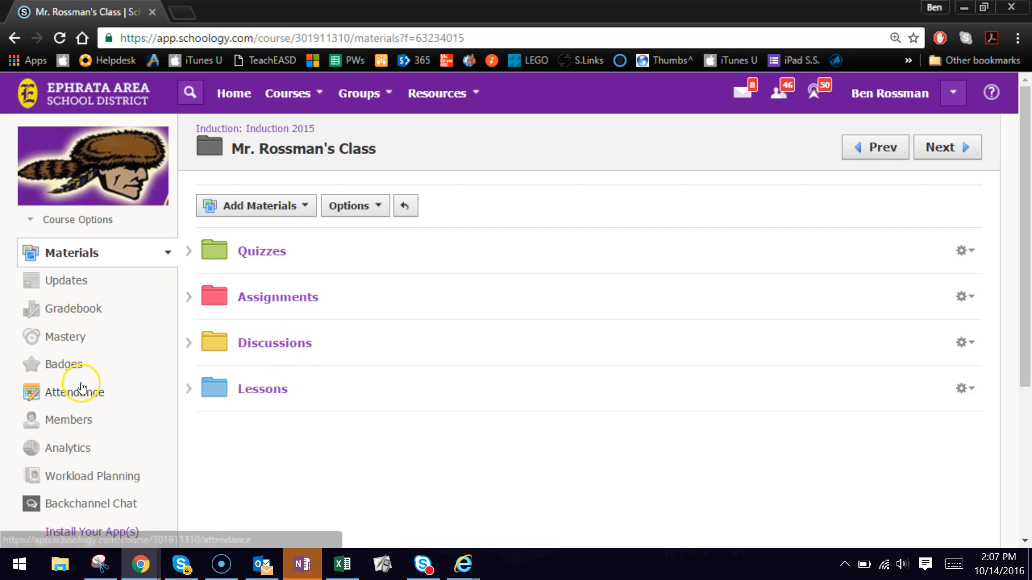
mouse_move(297, 398)
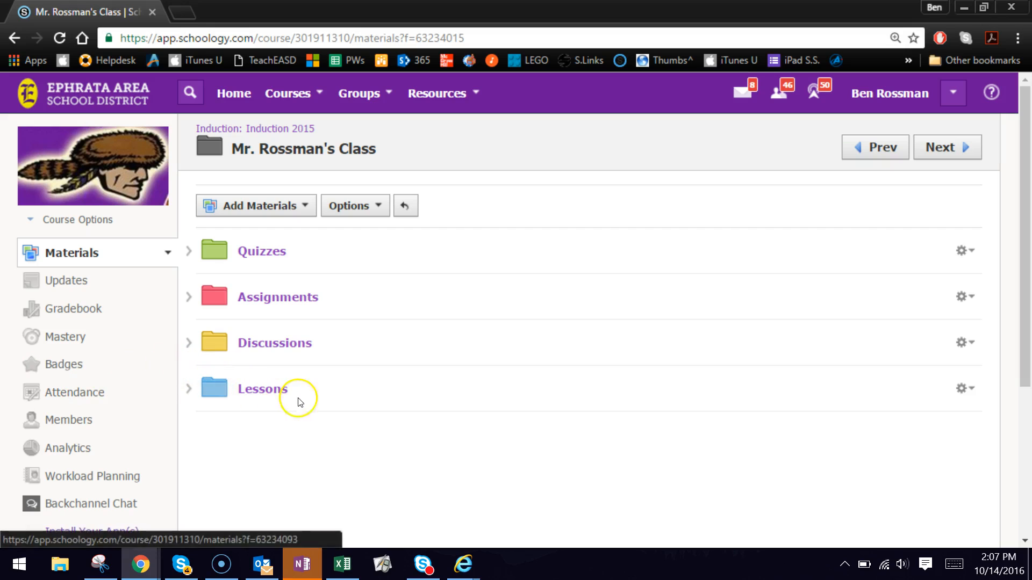
mouse_move(333, 400)
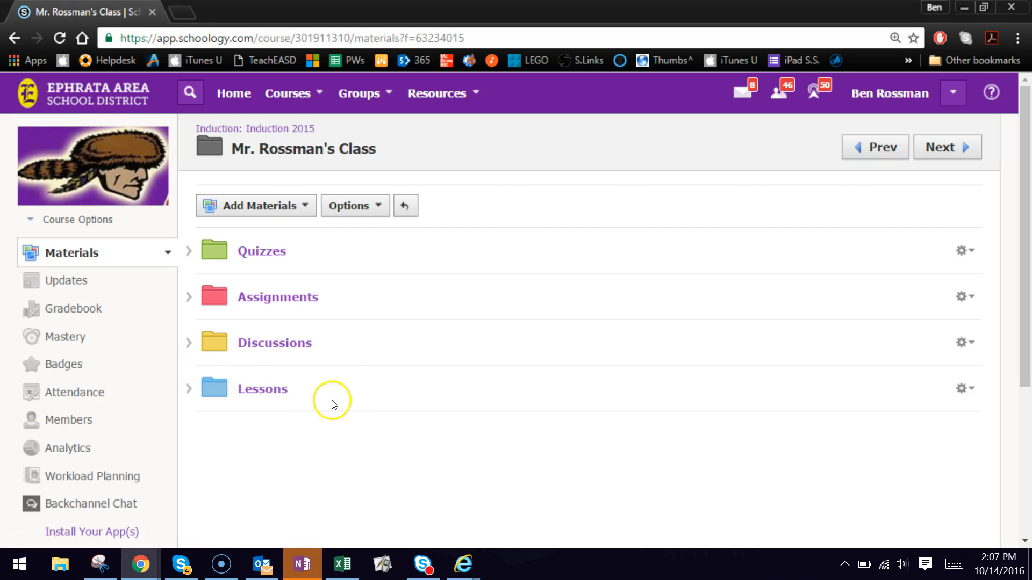
mouse_move(358, 397)
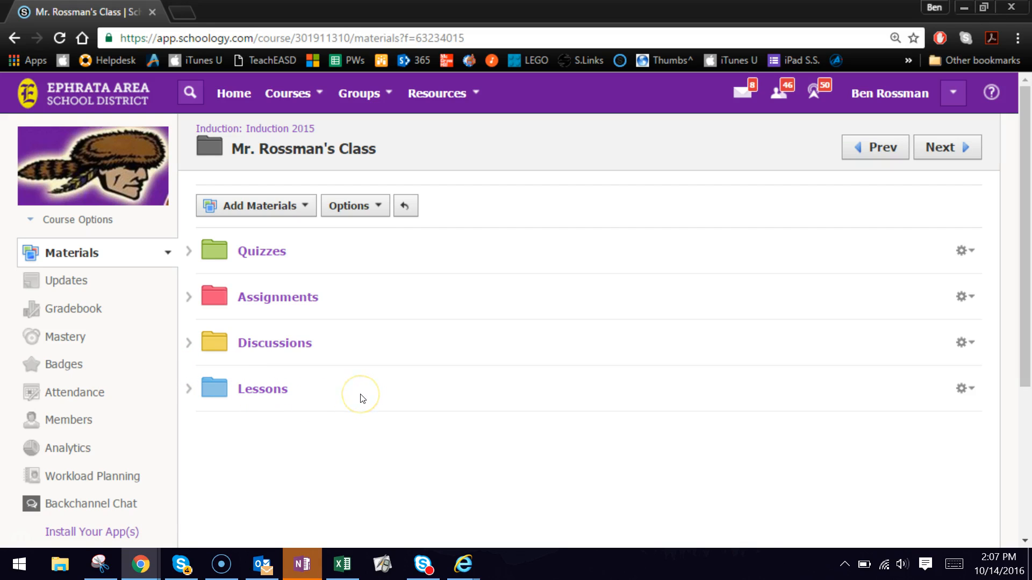
mouse_move(167, 280)
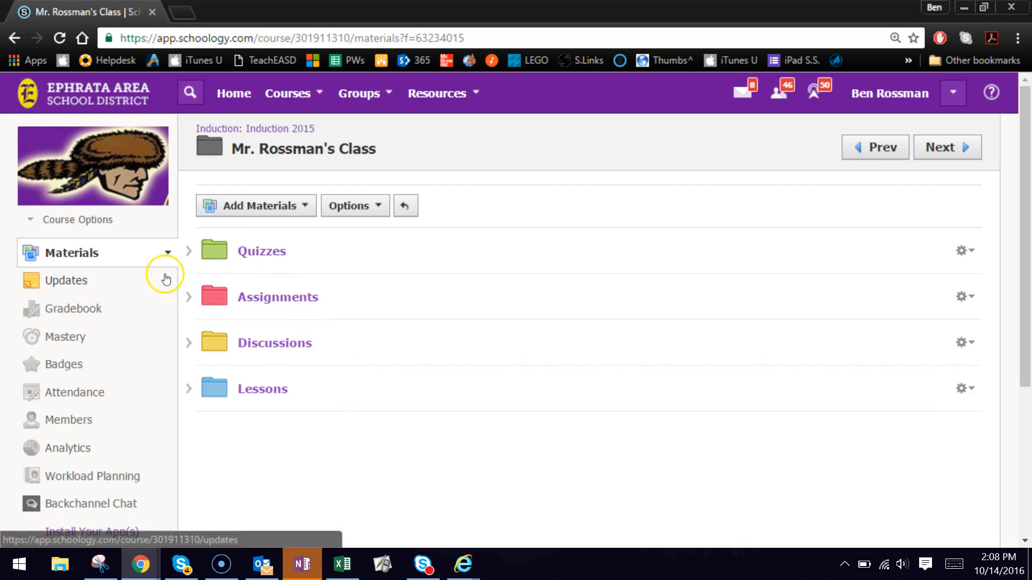
mouse_move(284, 92)
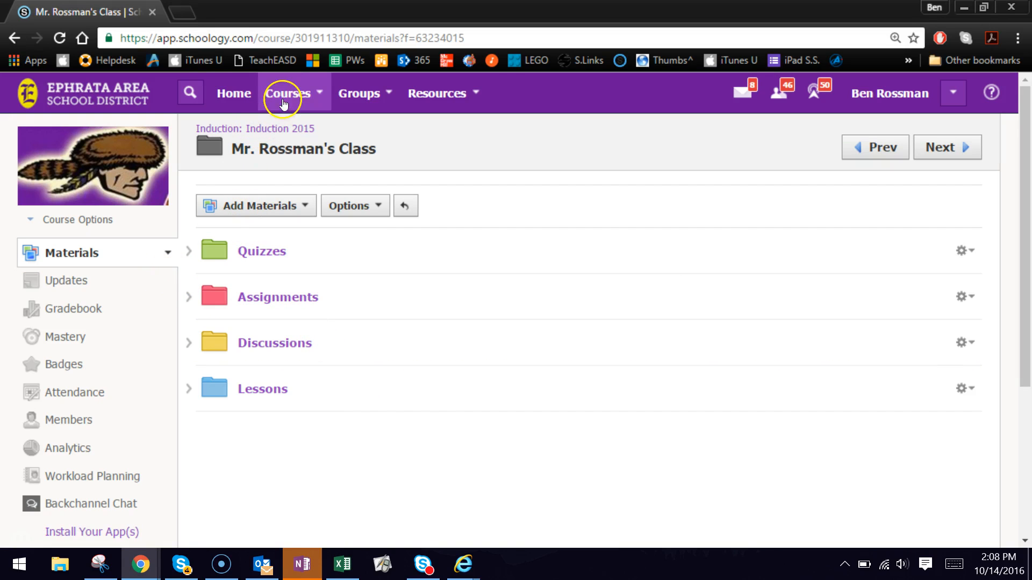
Step: Go to the course's Members page listing enrolled students and grading groups
click(288, 92)
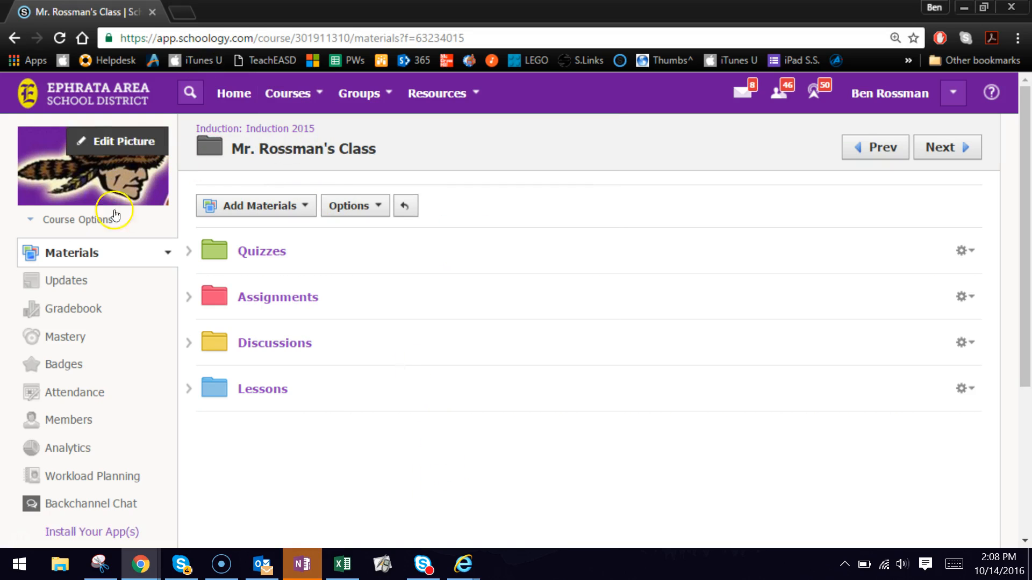
mouse_move(68, 420)
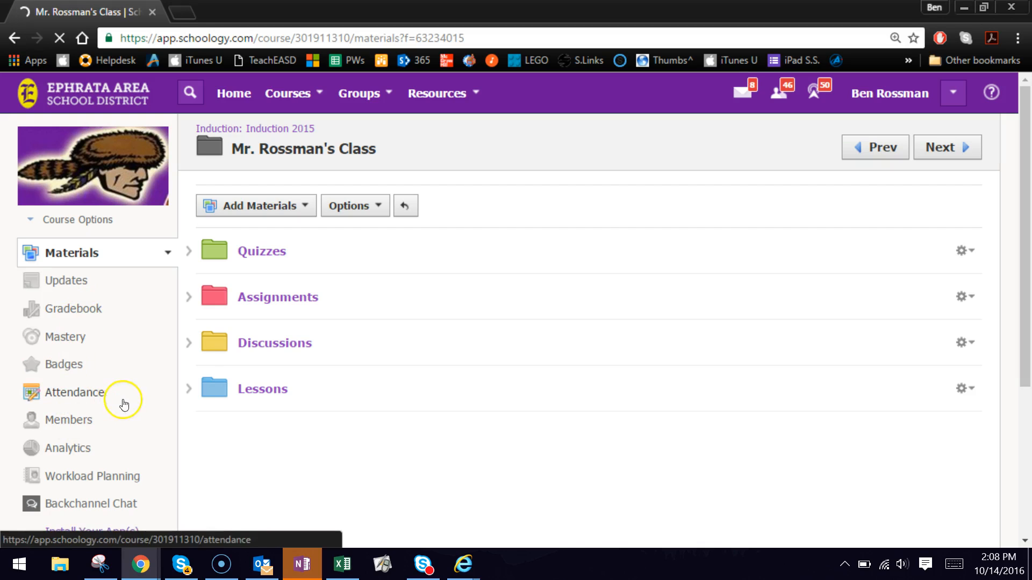
click(70, 419)
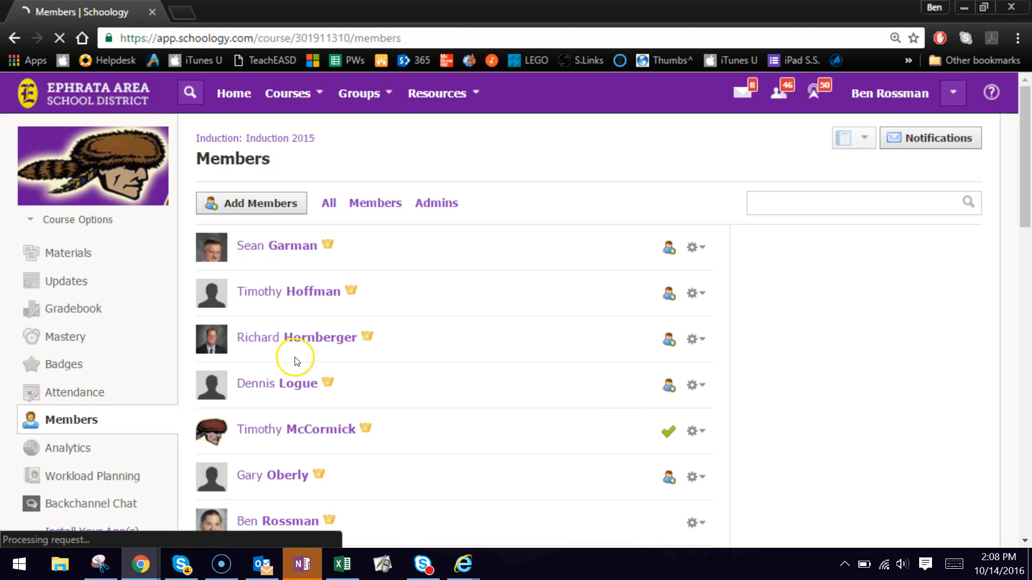
mouse_move(590, 403)
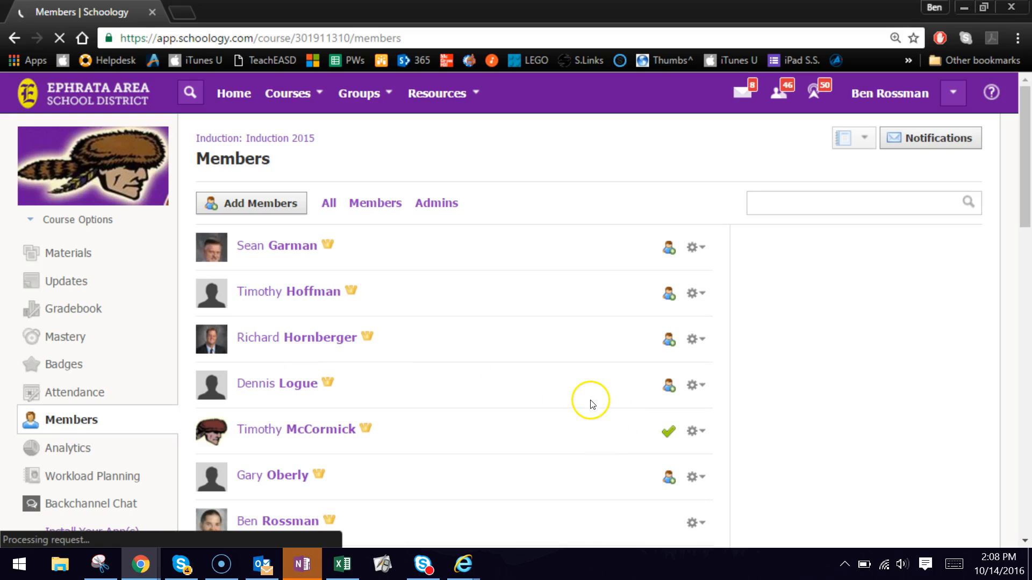
scroll(down, 3)
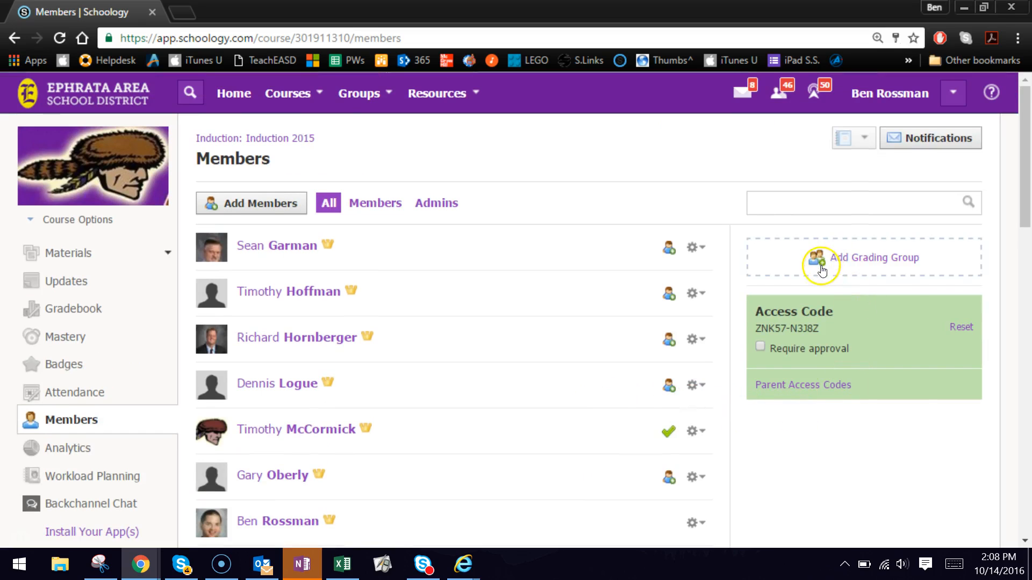
mouse_move(1003, 279)
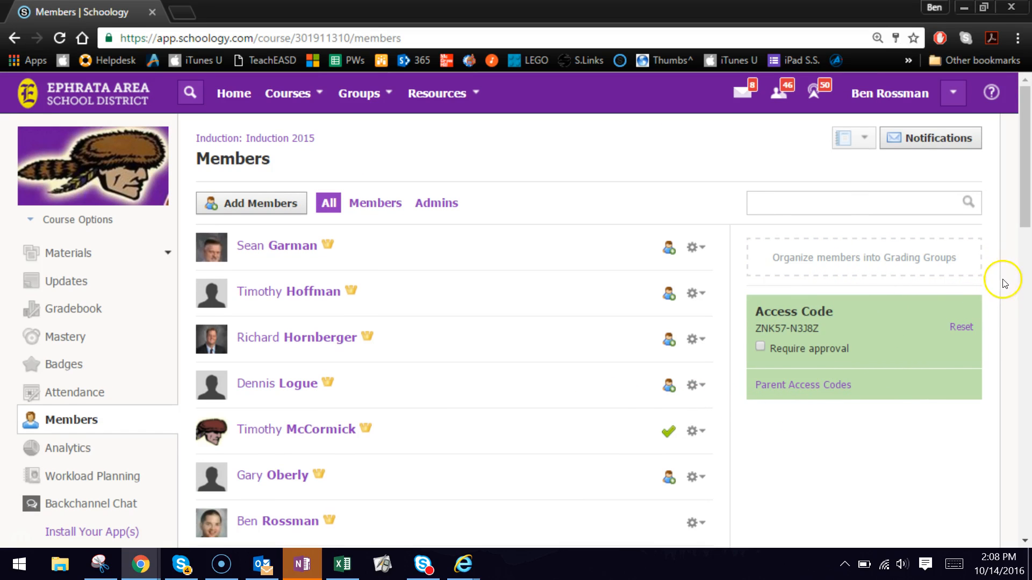
mouse_move(989, 291)
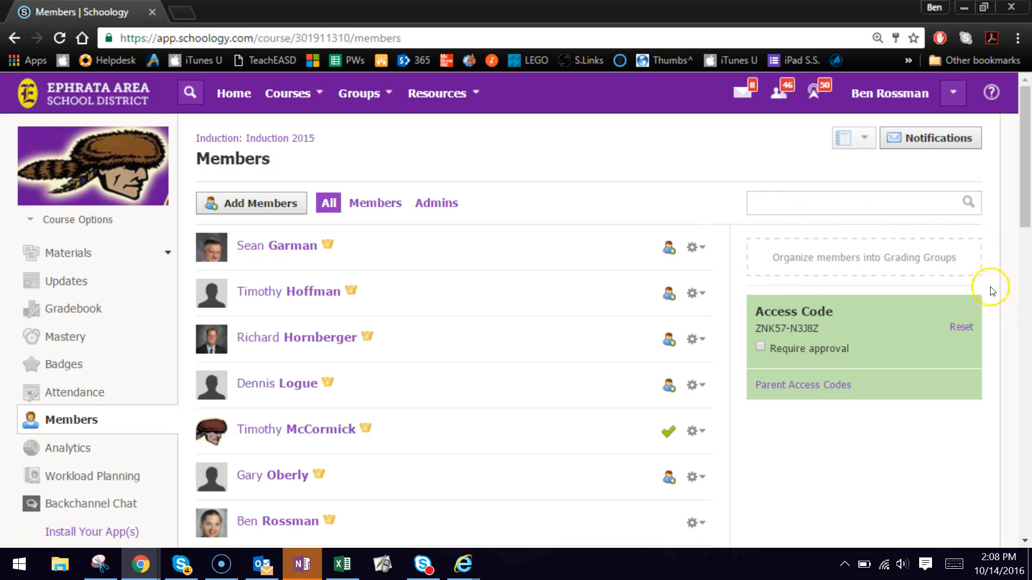
mouse_move(864, 257)
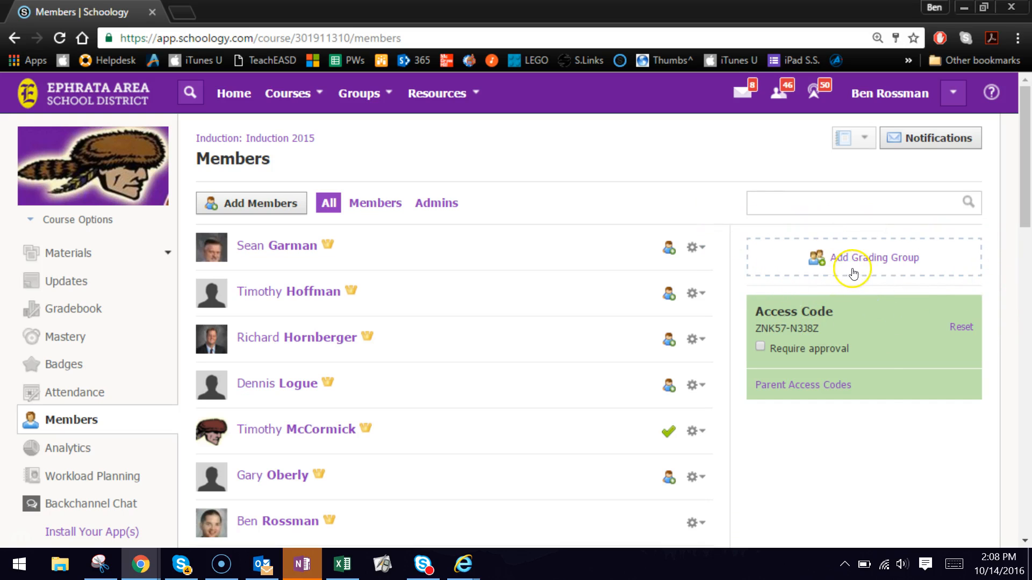
Step: Create a grading group named 'Group A' with four selected students
click(873, 257)
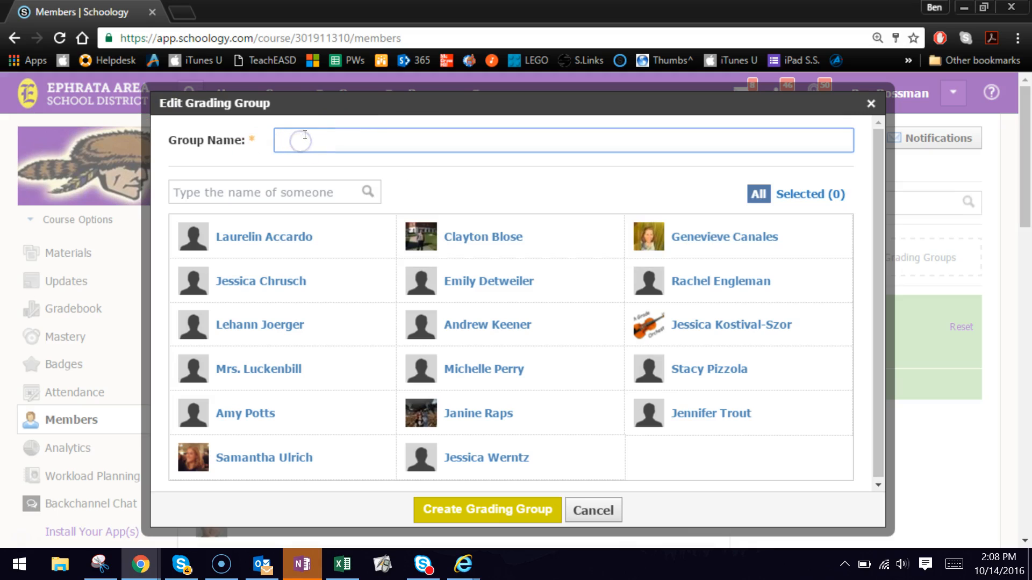
text(Group)
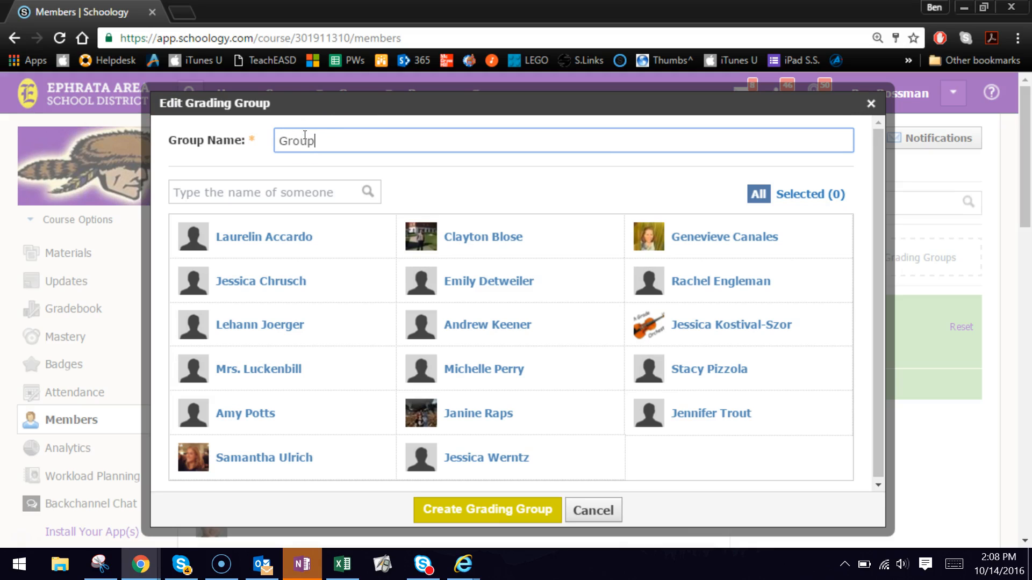
text(A)
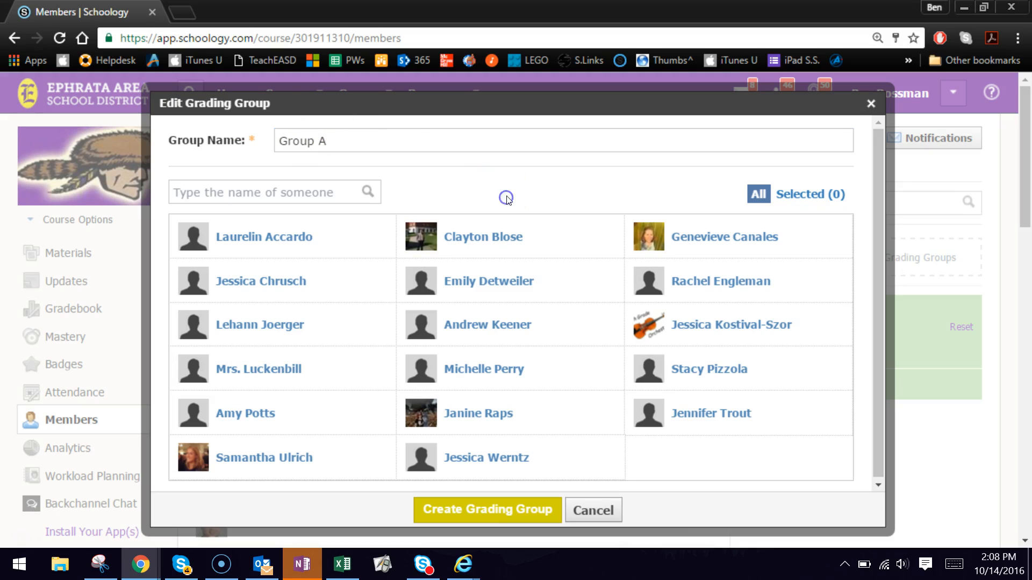
click(484, 236)
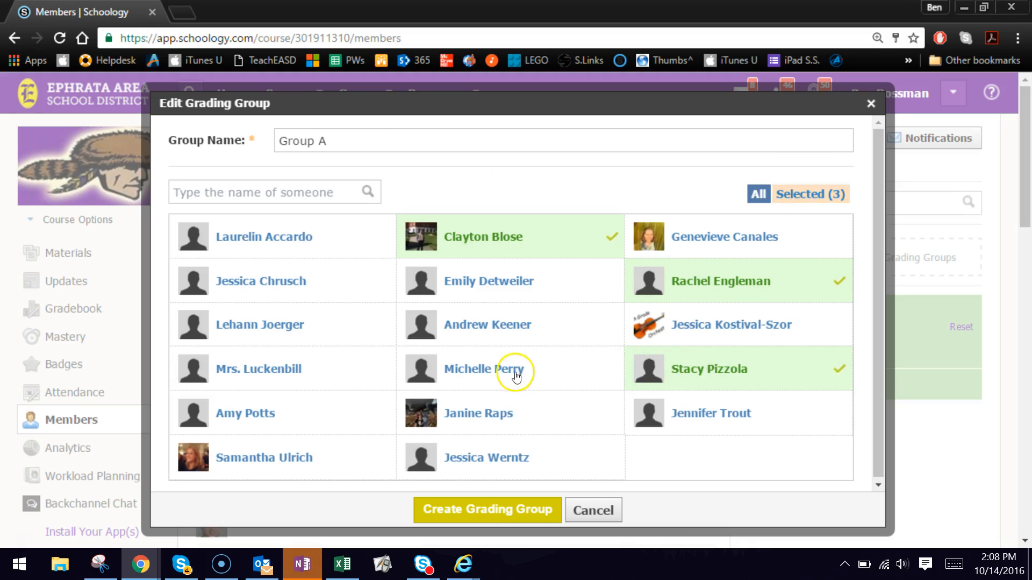
click(483, 368)
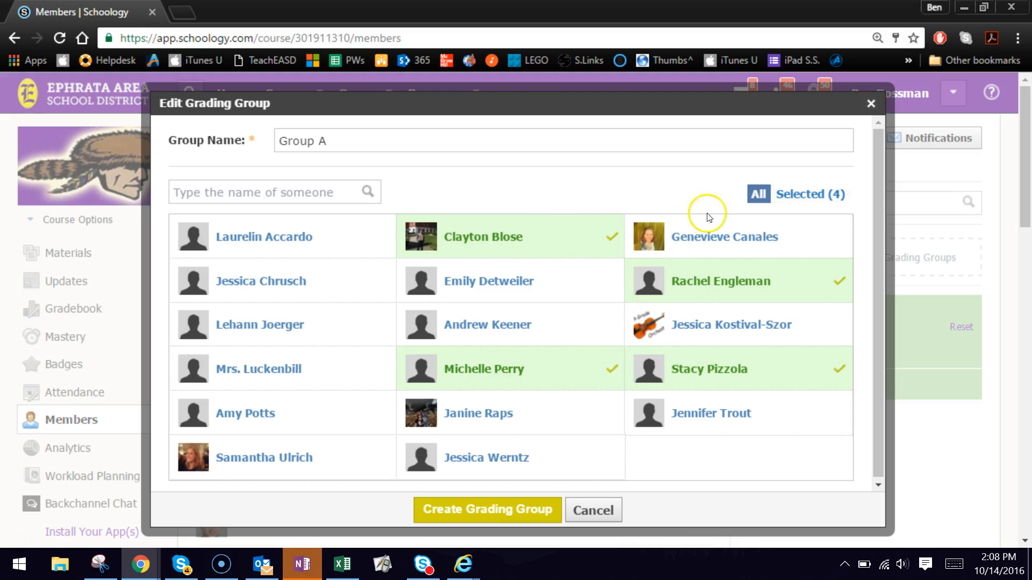
mouse_move(817, 210)
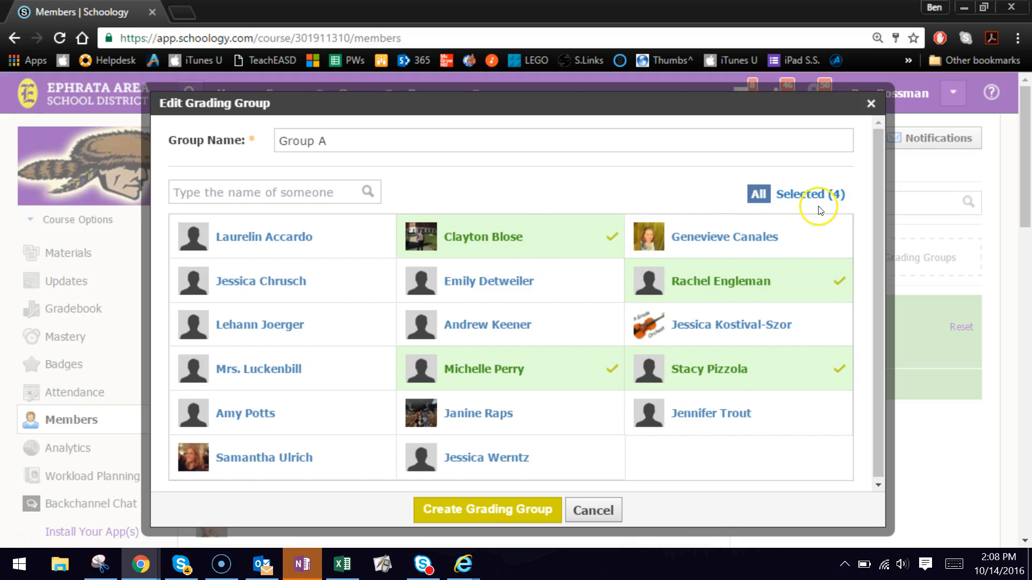
mouse_move(372, 372)
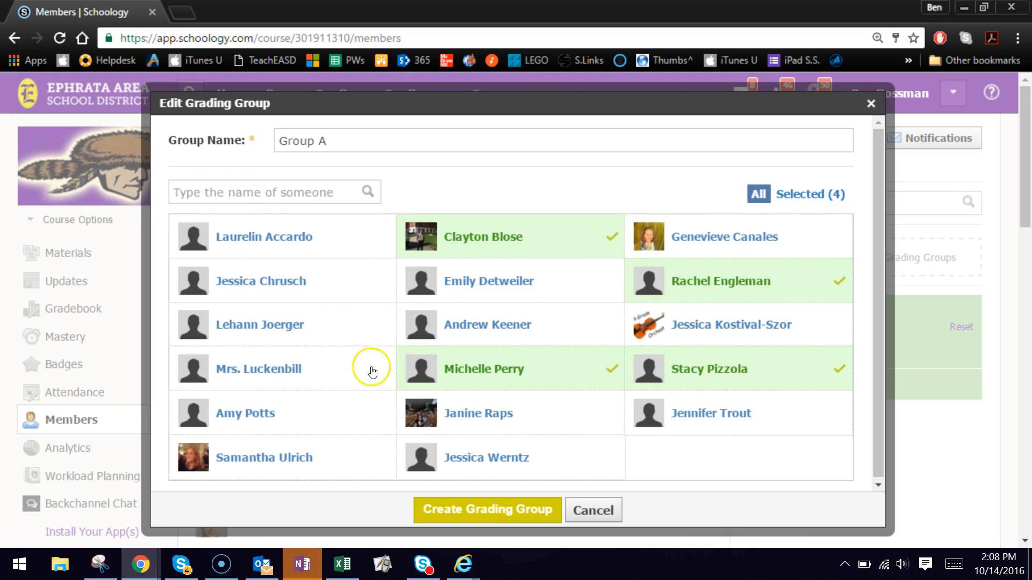
mouse_move(517, 517)
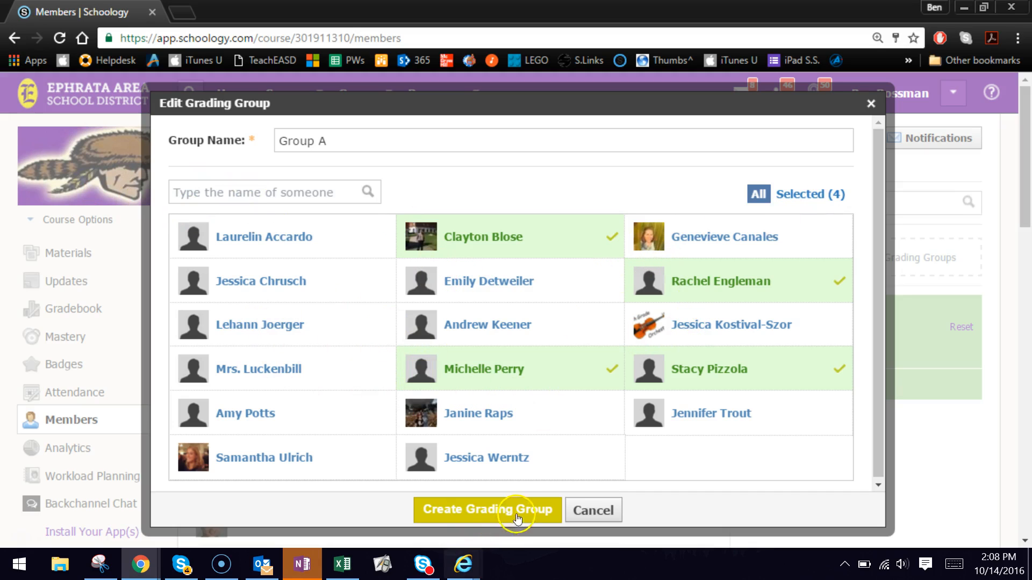
click(486, 509)
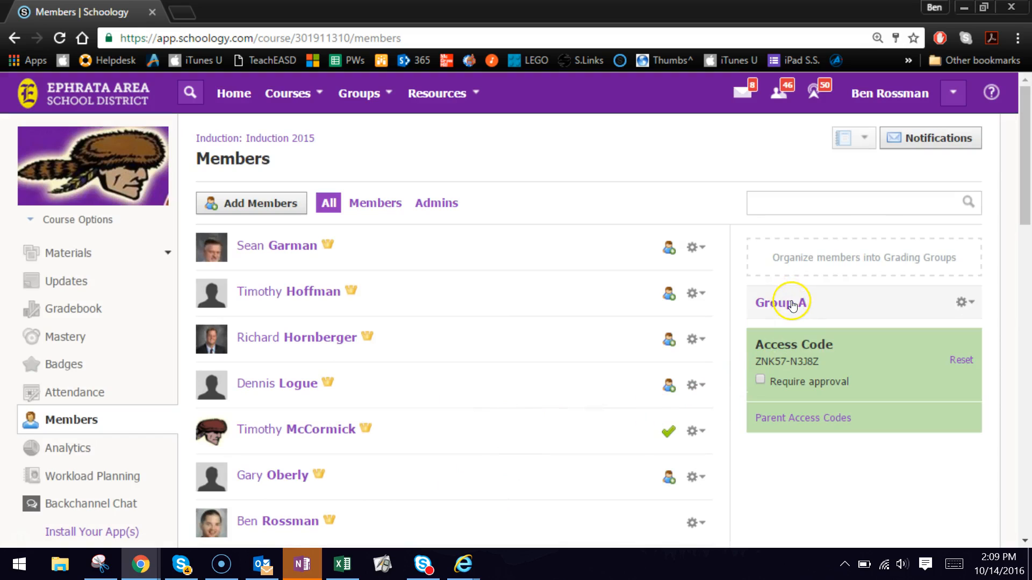
mouse_move(828, 288)
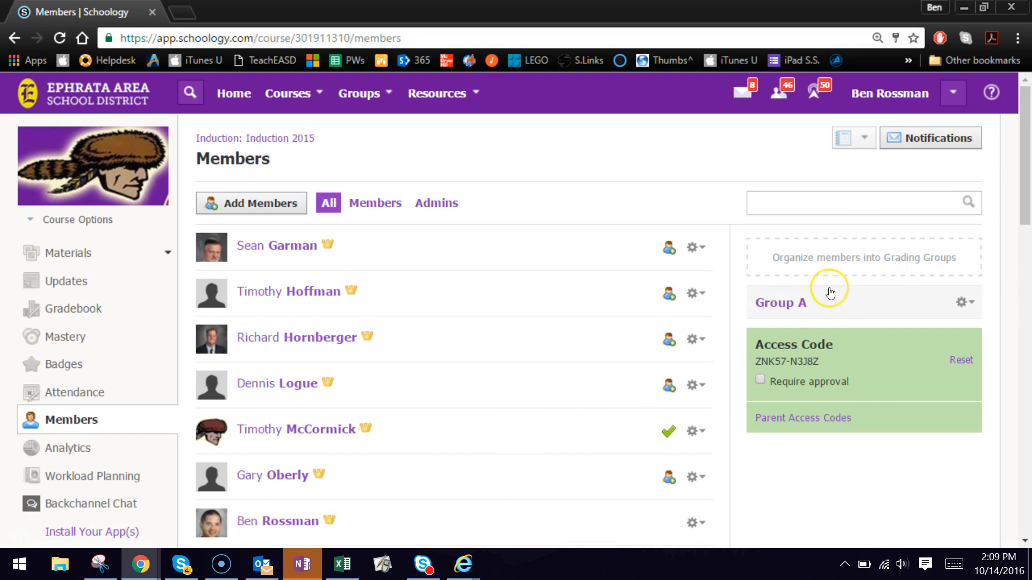
click(961, 302)
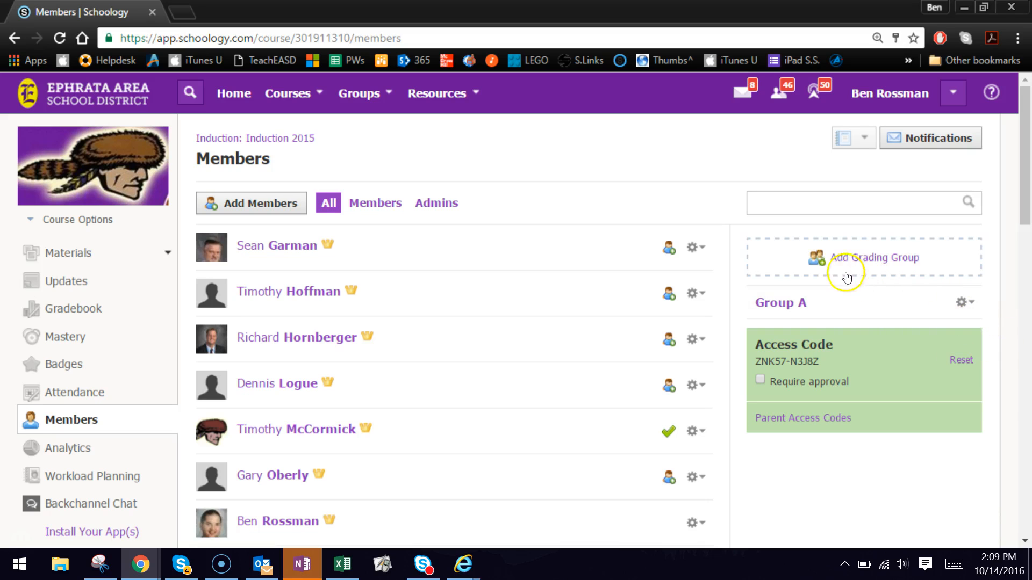
mouse_move(818, 257)
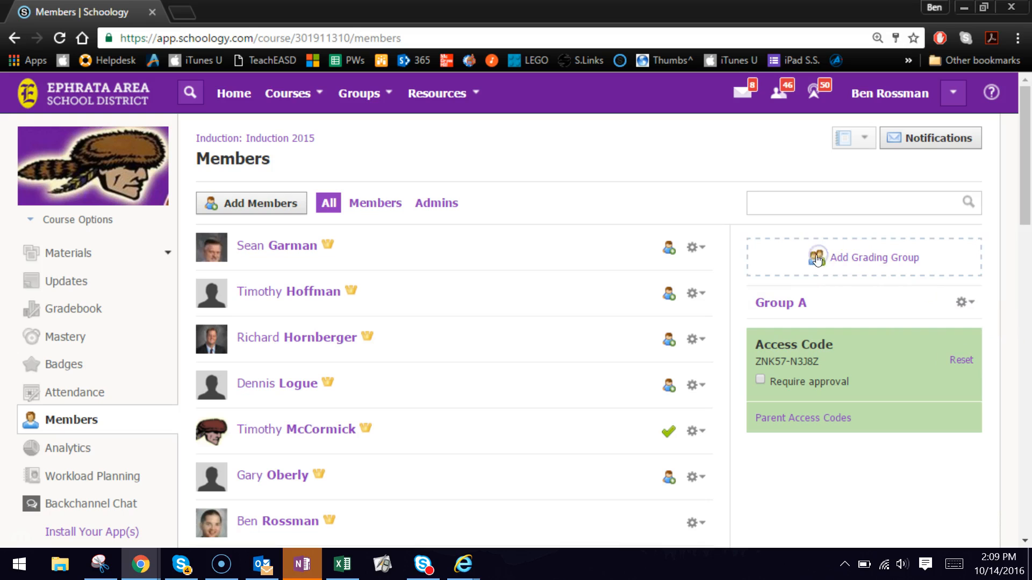
mouse_move(878, 263)
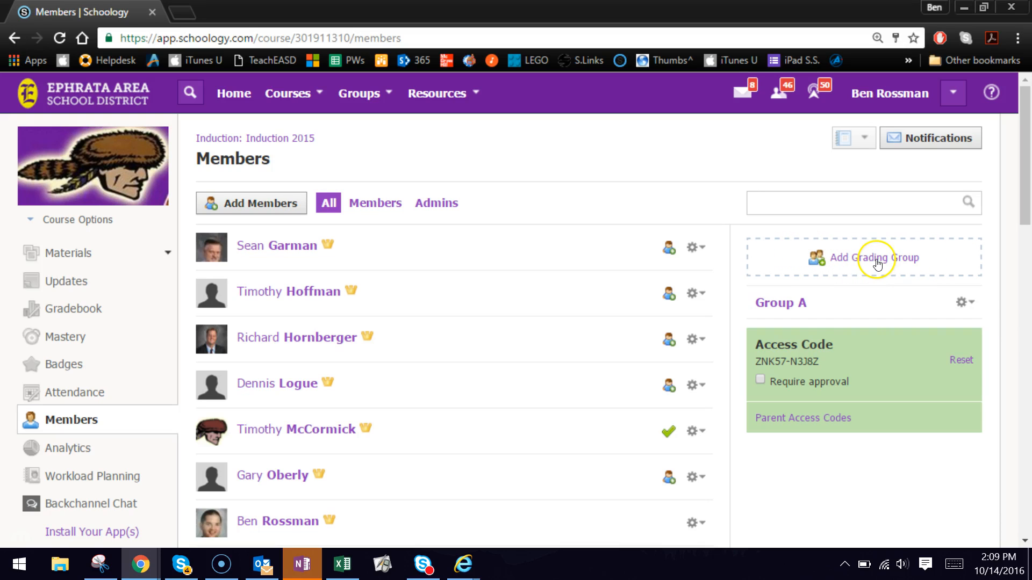
Step: Create a second grading group named 'Group B' with five selected students
click(872, 257)
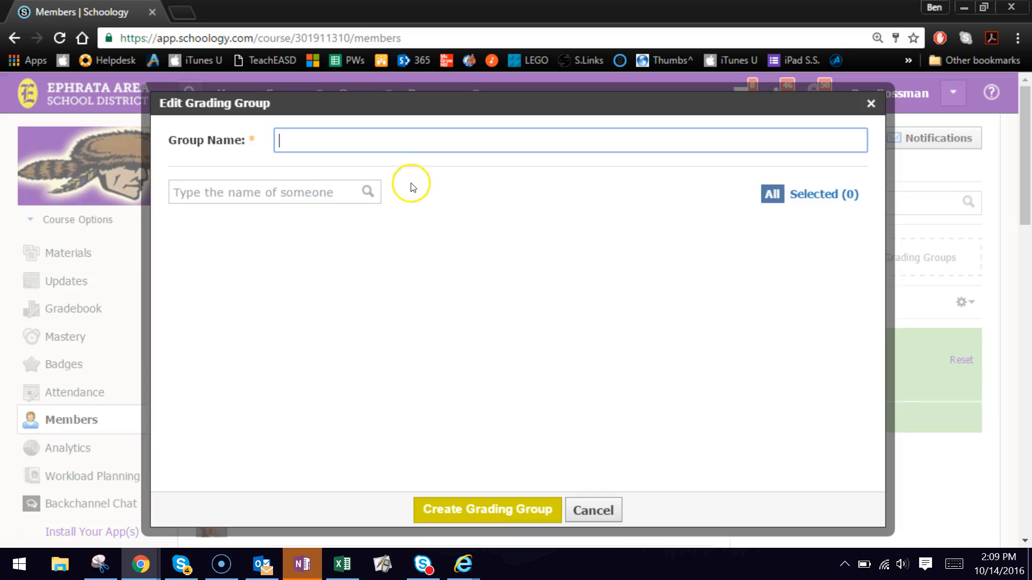
text(Group B)
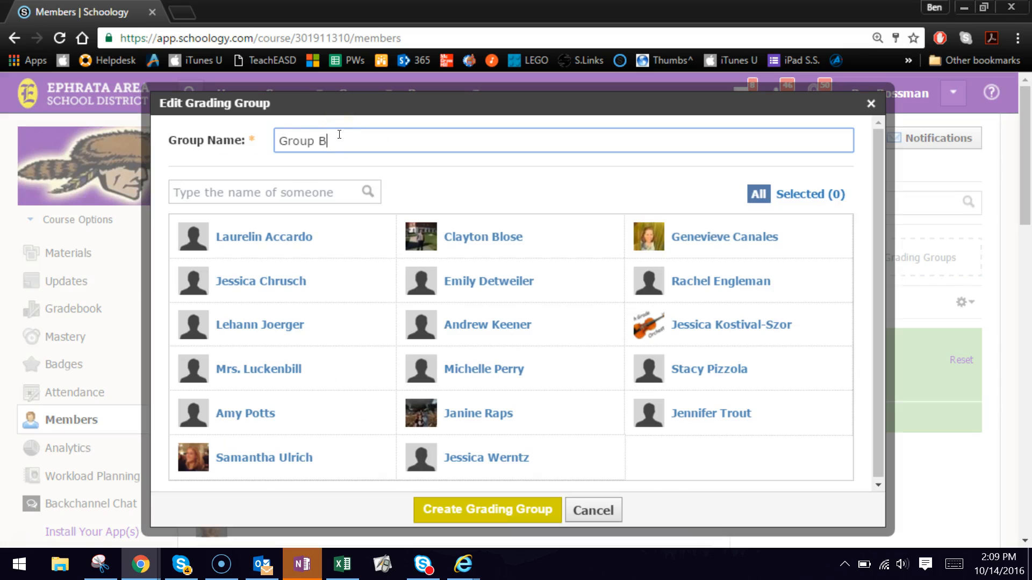
click(260, 281)
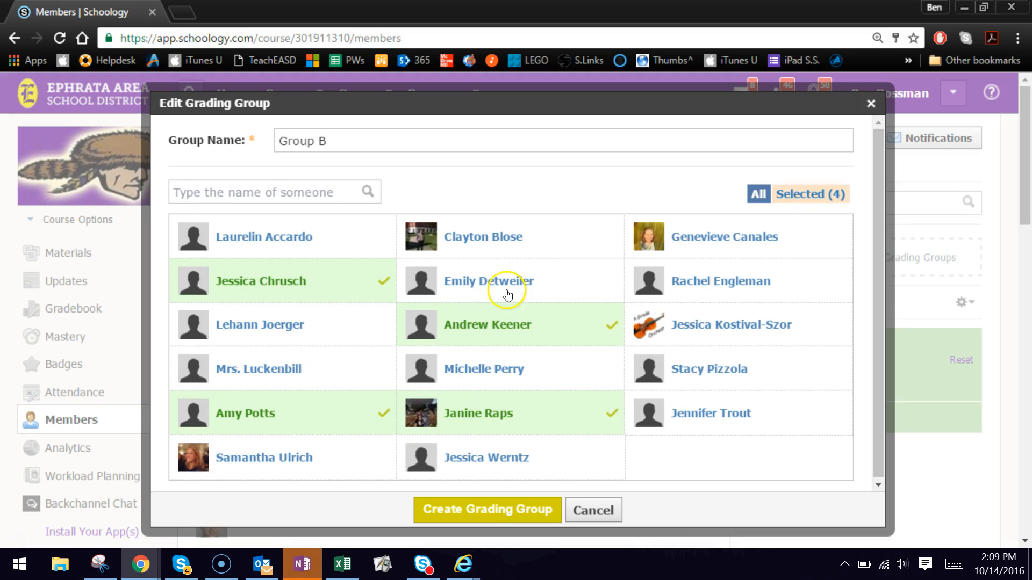
click(723, 236)
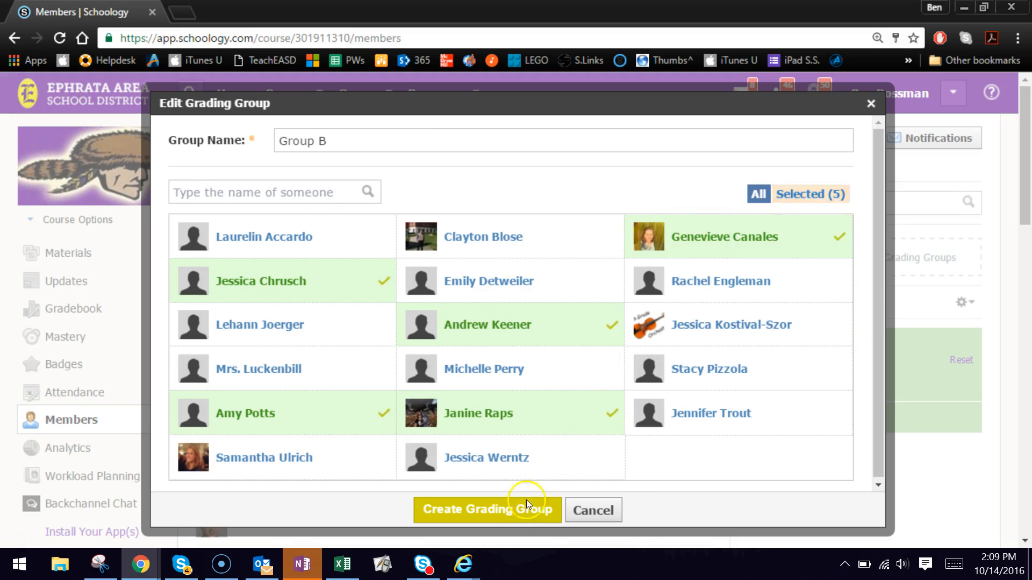
click(486, 510)
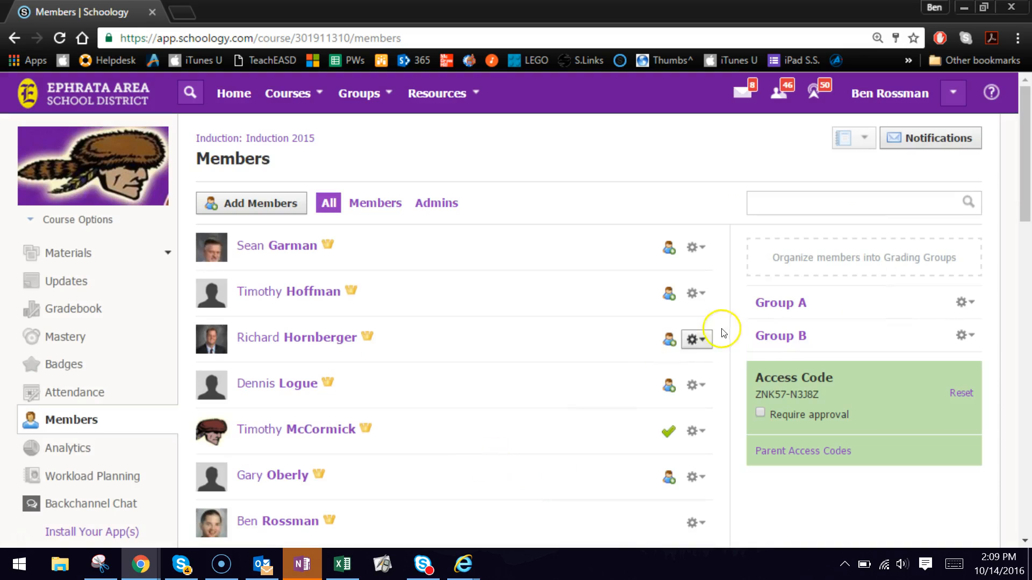
mouse_move(820, 341)
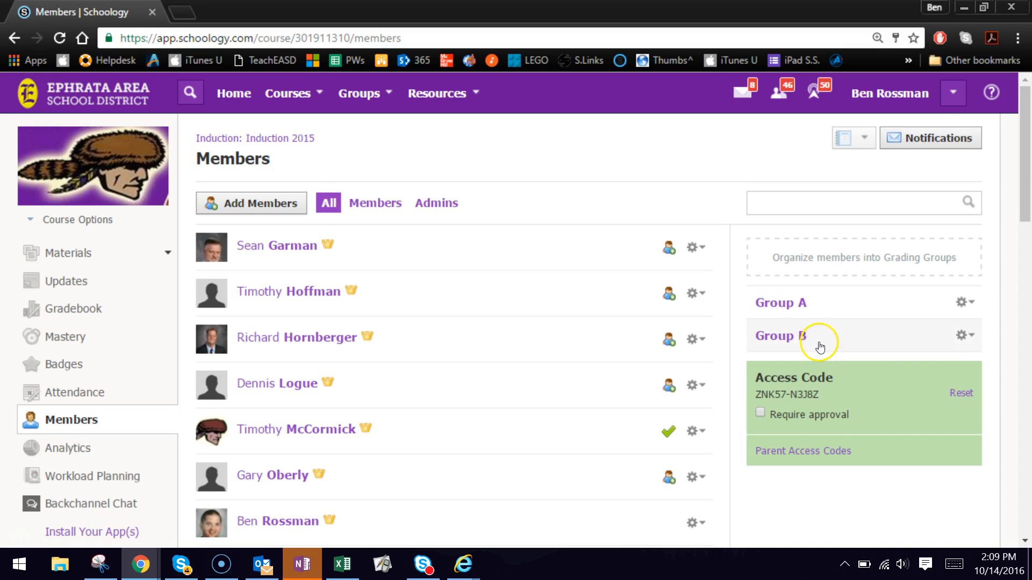
mouse_move(961, 303)
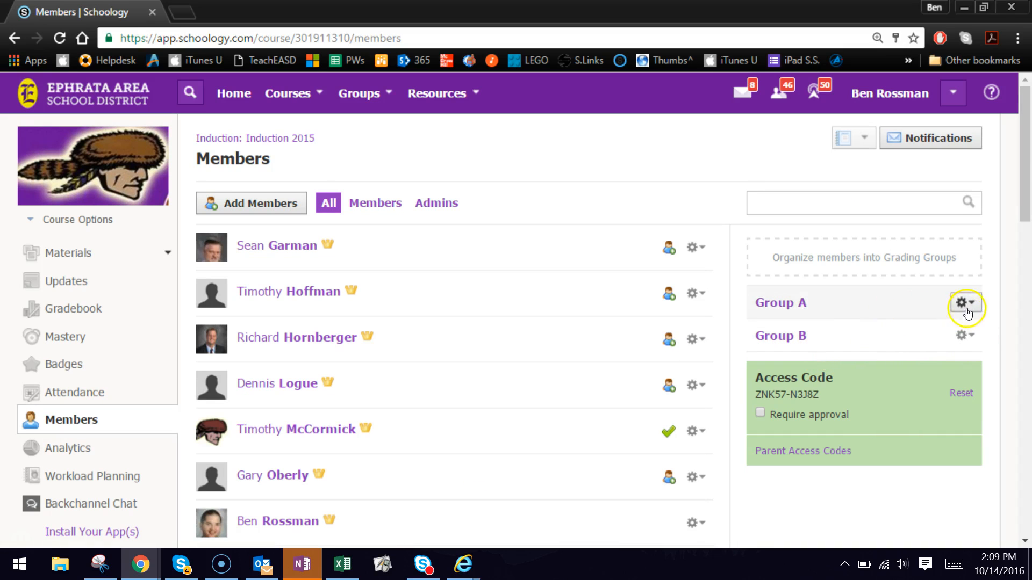
click(960, 303)
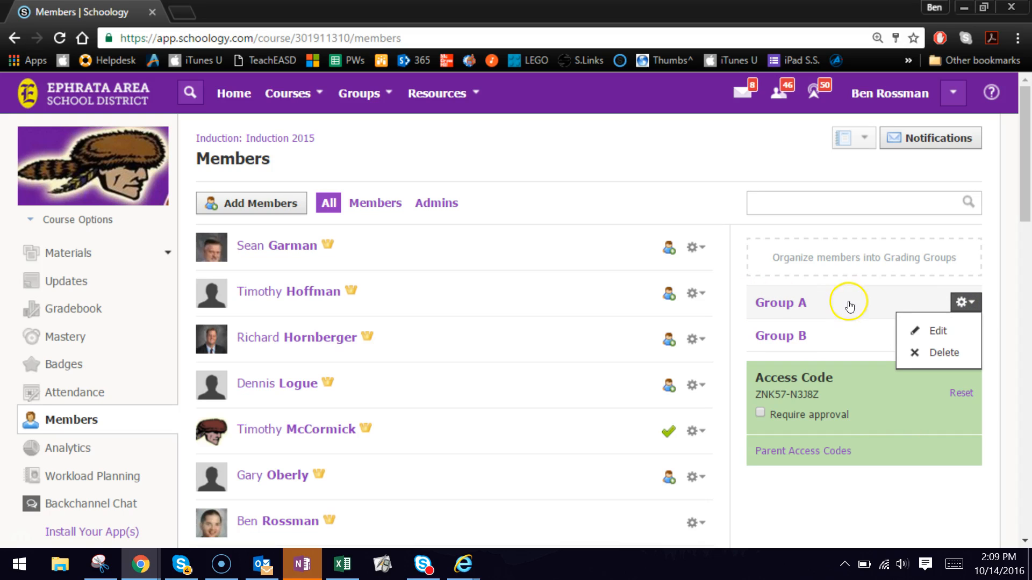
click(935, 331)
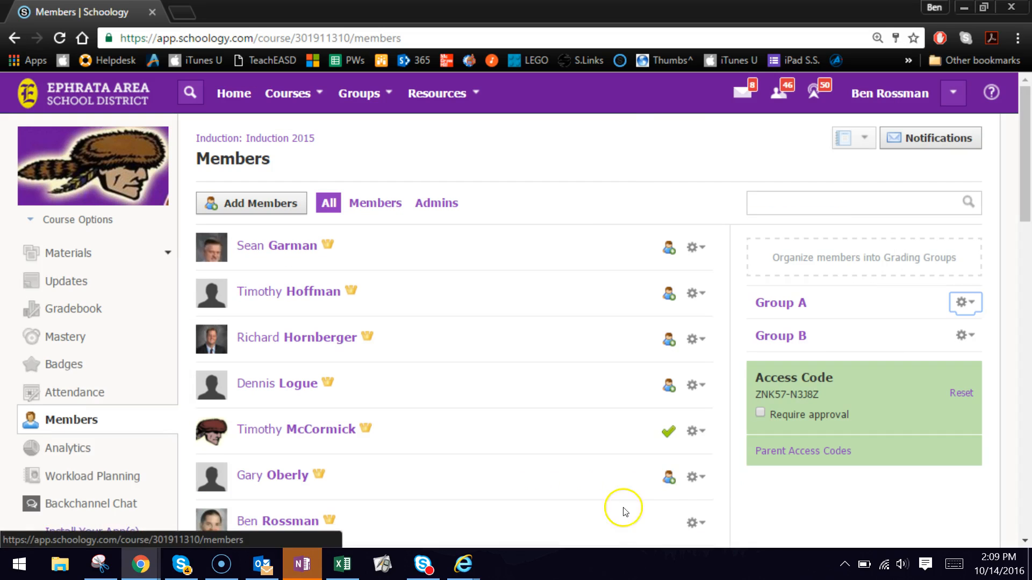
mouse_move(959, 324)
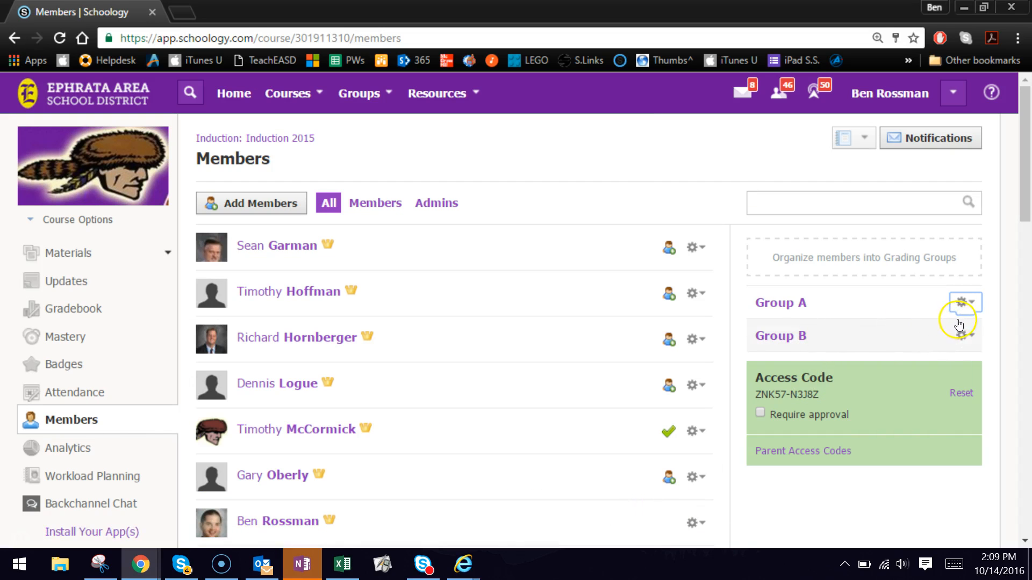
mouse_move(885, 305)
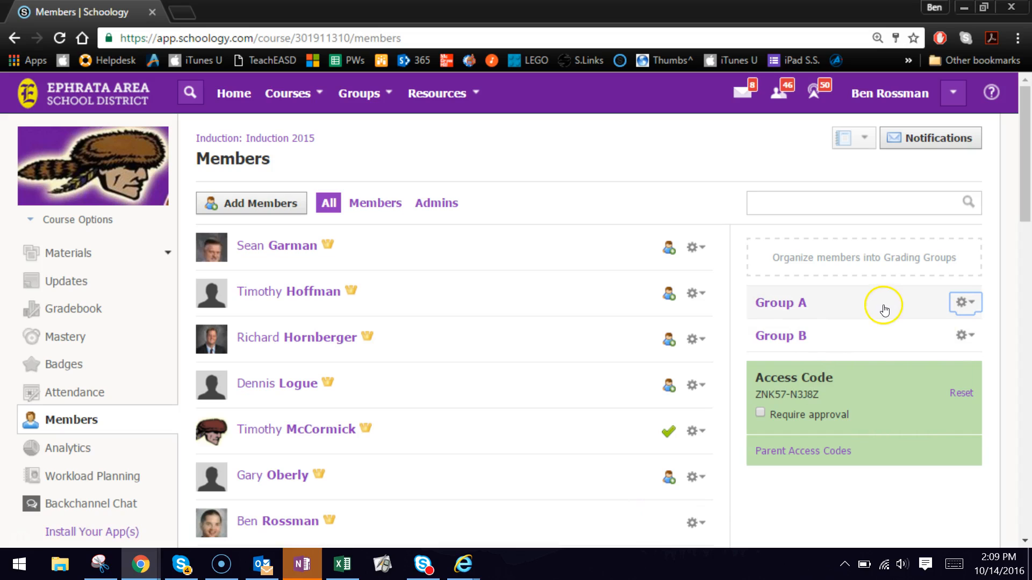
mouse_move(495, 241)
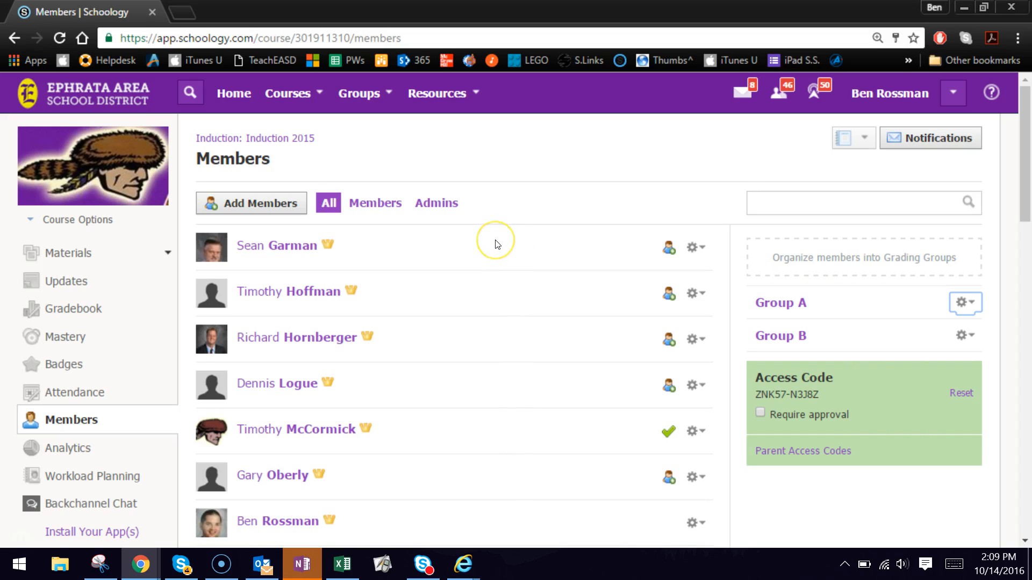
mouse_move(495, 243)
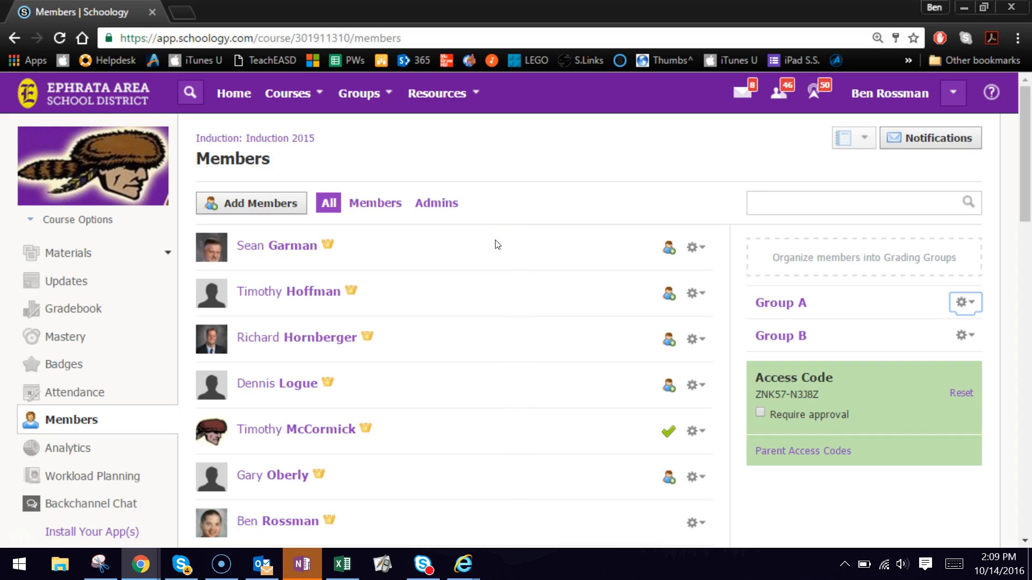
mouse_move(262, 248)
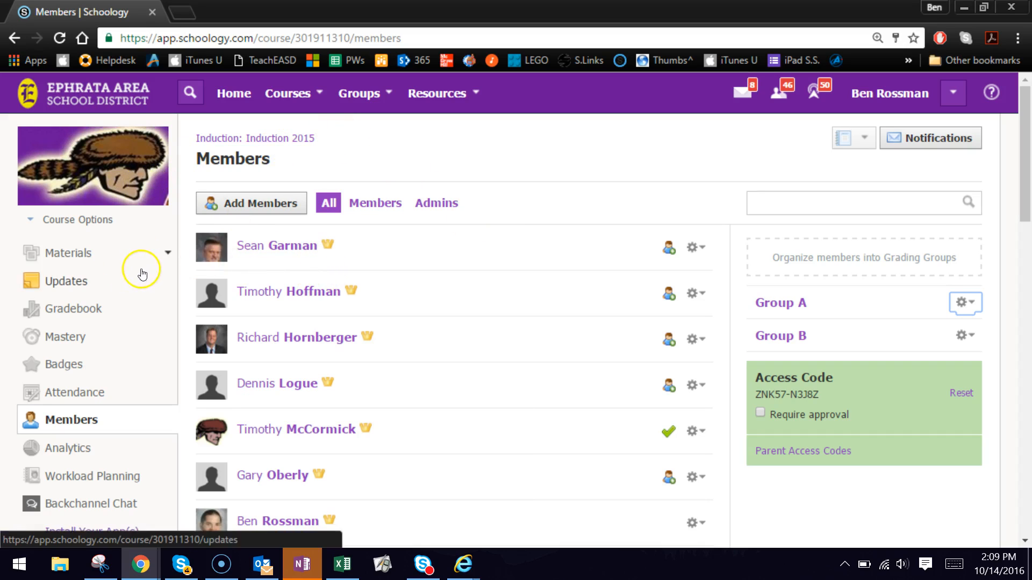
Step: Go to the course materials and open the folder list
click(66, 254)
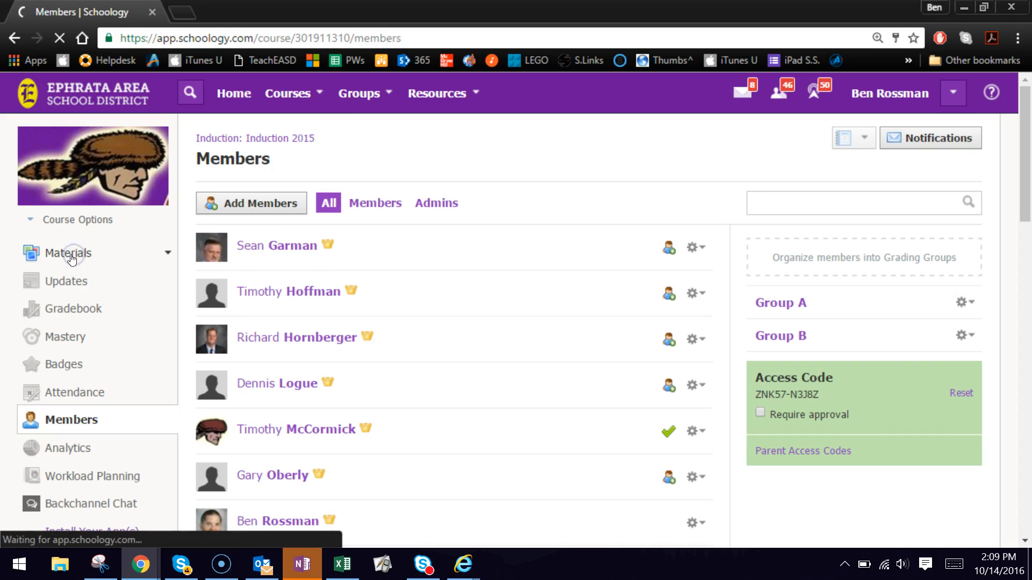
click(68, 253)
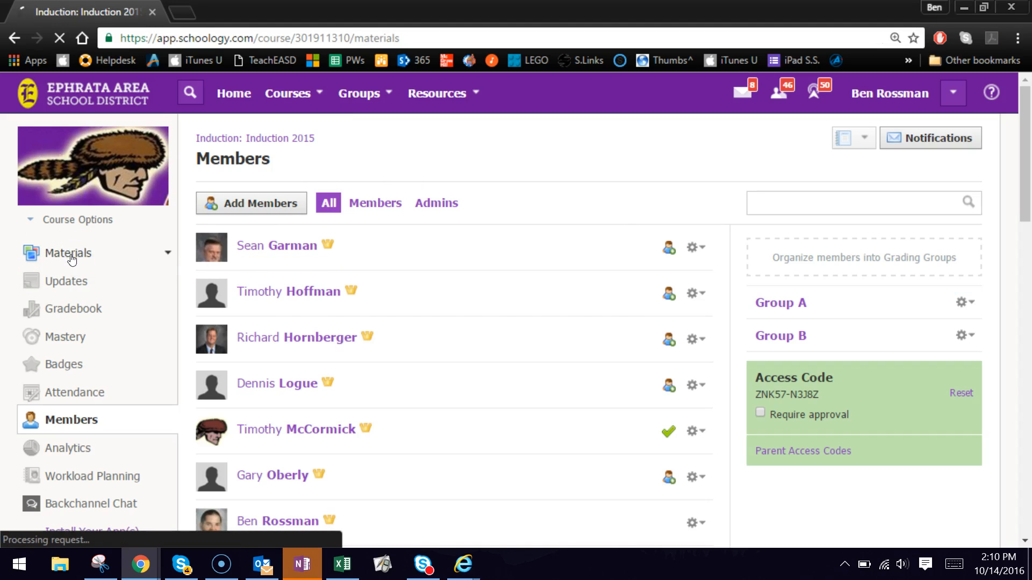
click(69, 252)
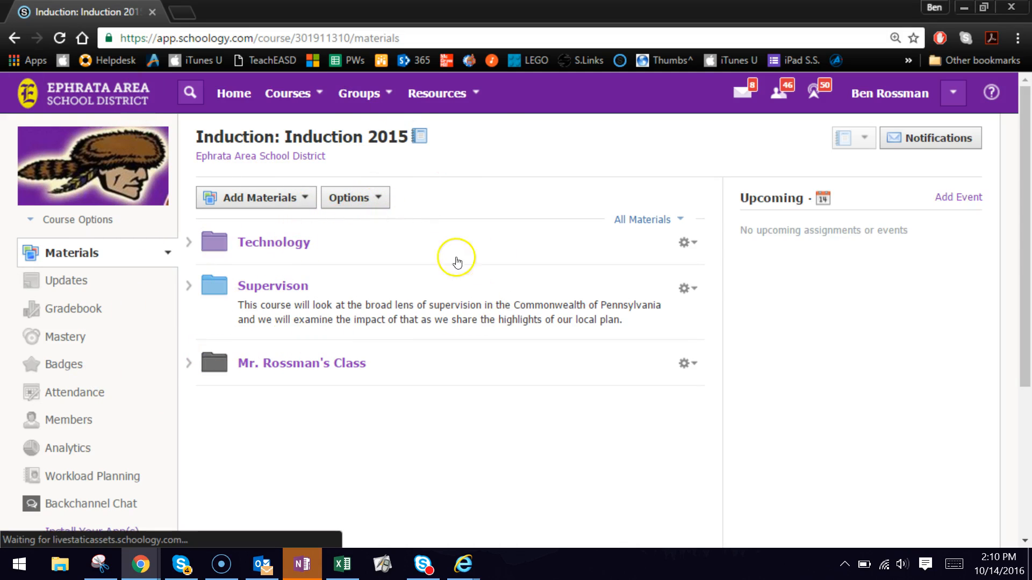
mouse_move(617, 438)
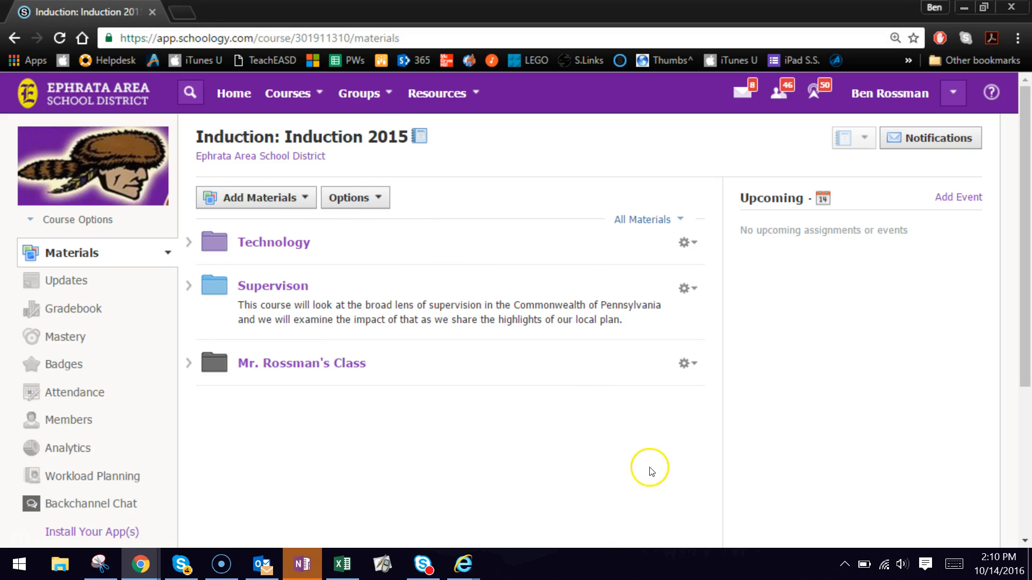
mouse_move(372, 439)
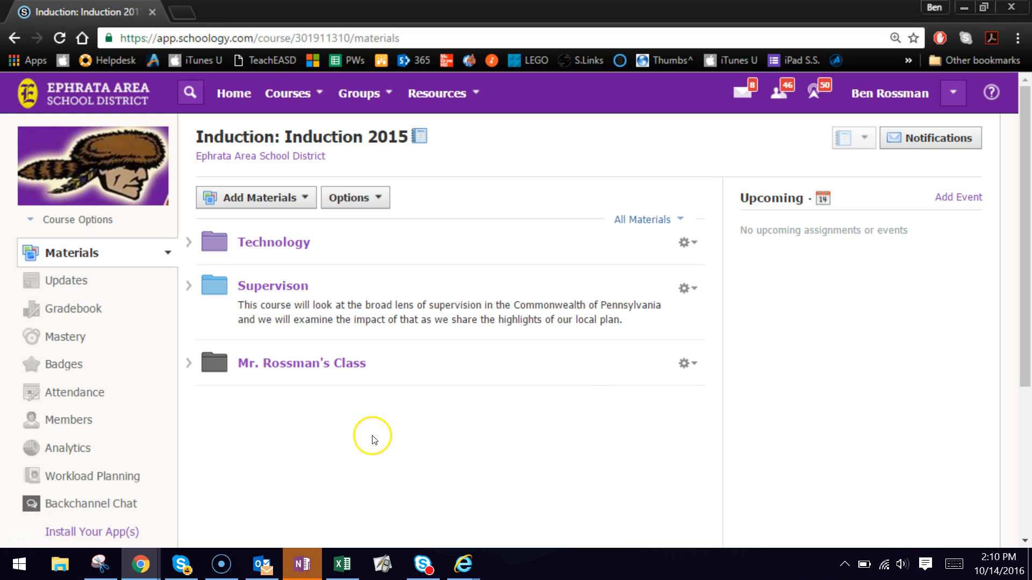
click(301, 362)
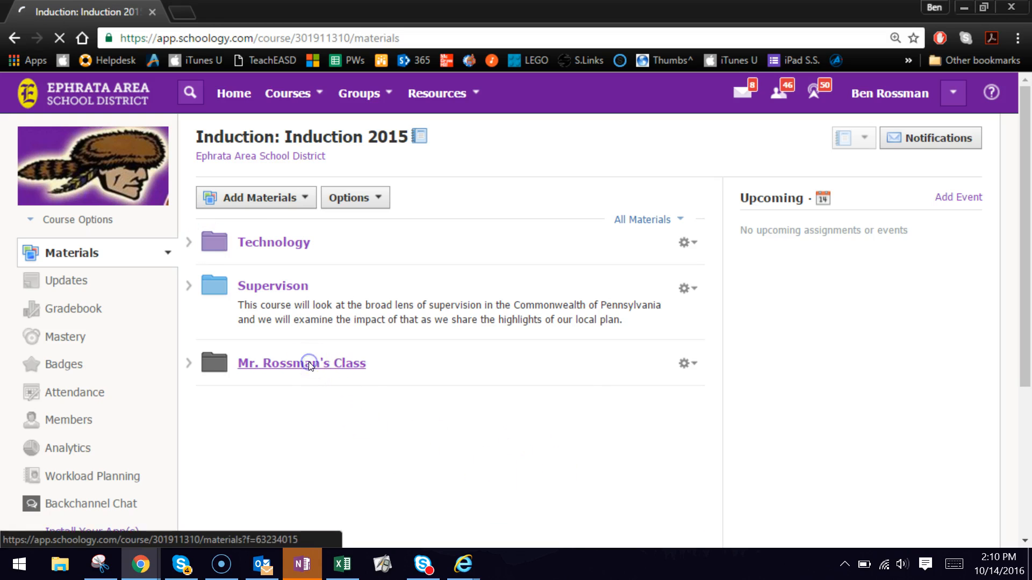
click(301, 362)
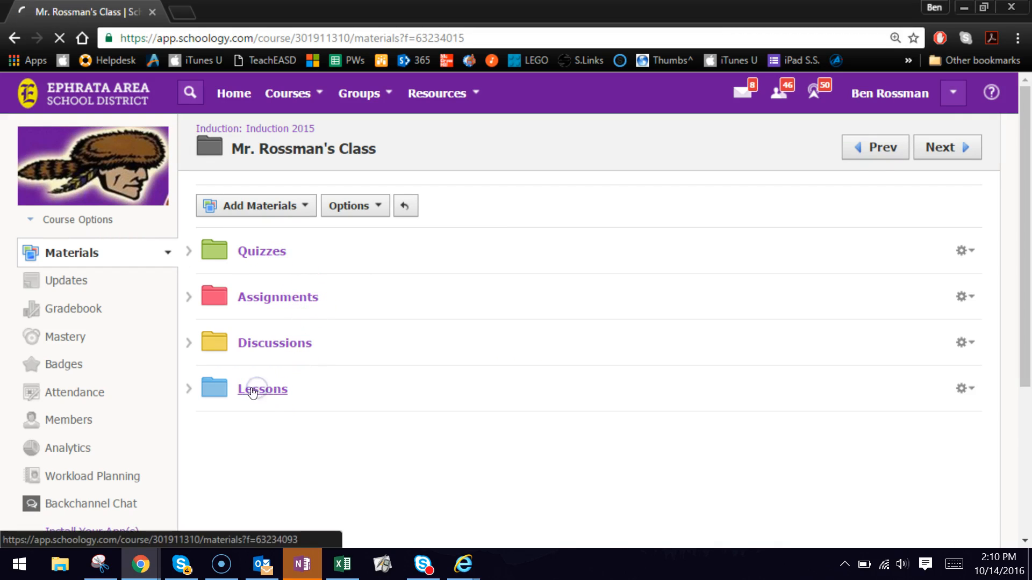
Step: Enter the empty Lessons folder and bring up the Add Materials choices
click(263, 389)
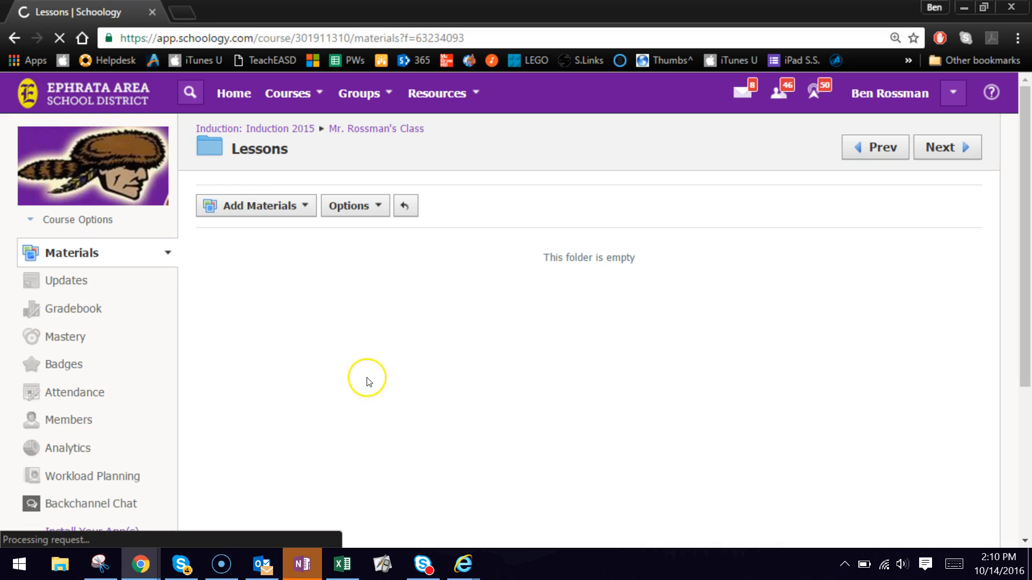
mouse_move(557, 379)
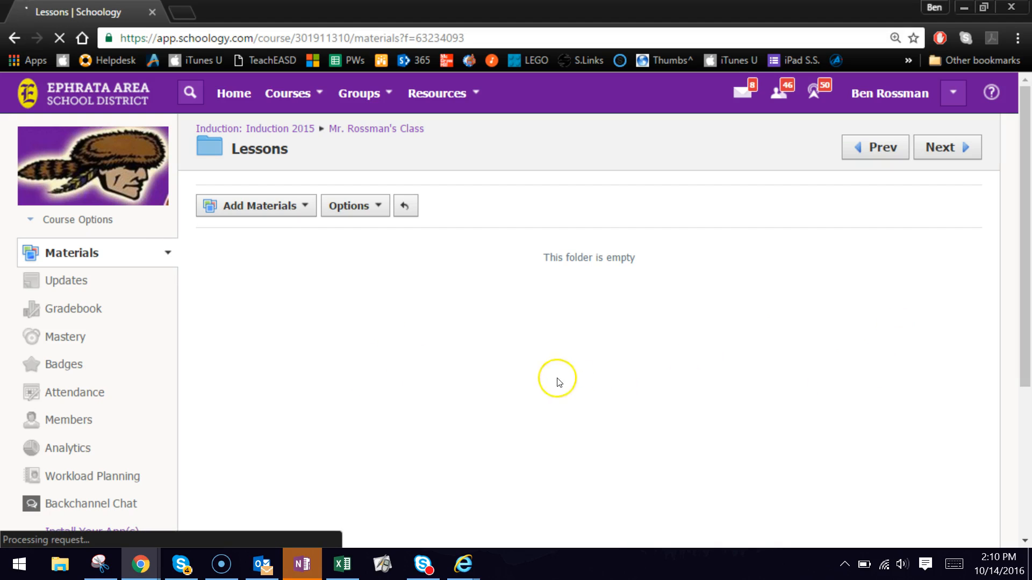
click(256, 205)
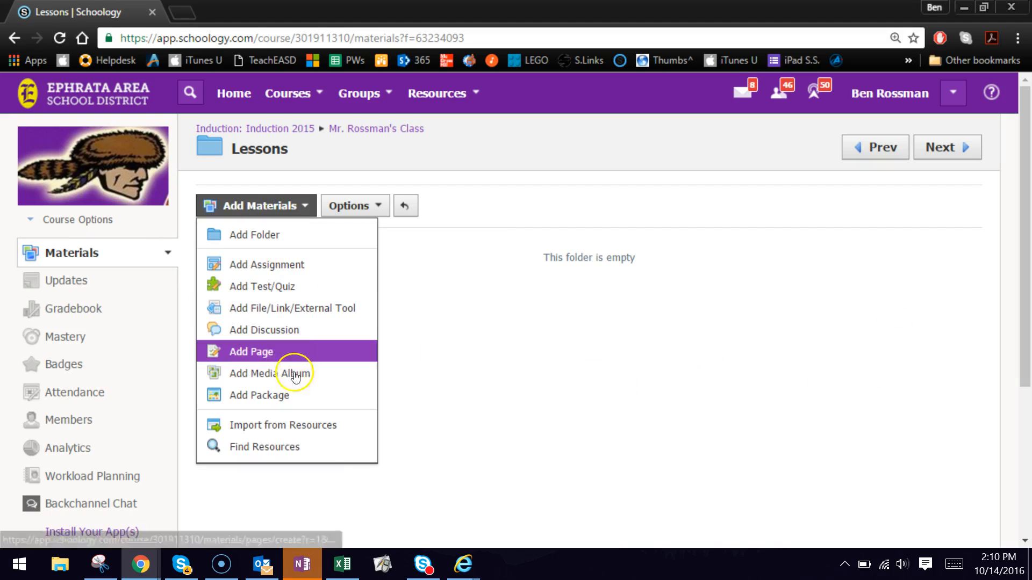
Step: Start a new page in the Lessons folder titled 'Lesson 1'
click(250, 351)
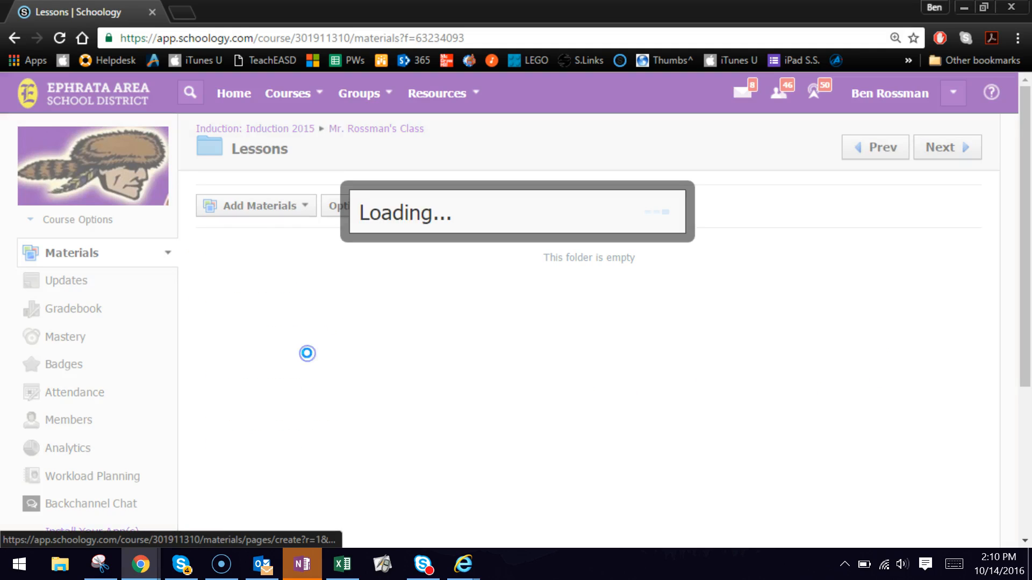
mouse_move(555, 322)
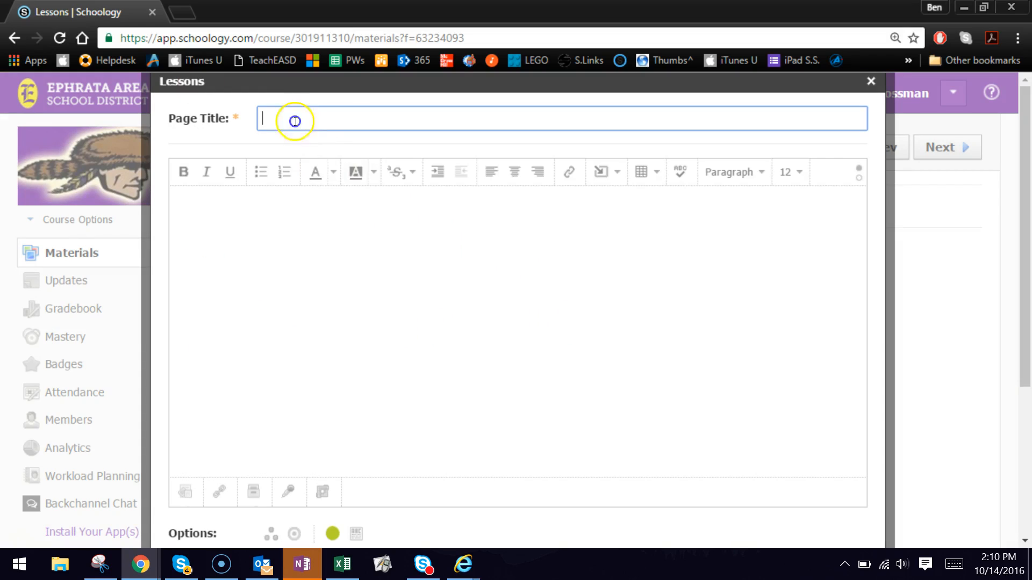
text(Lesson 1)
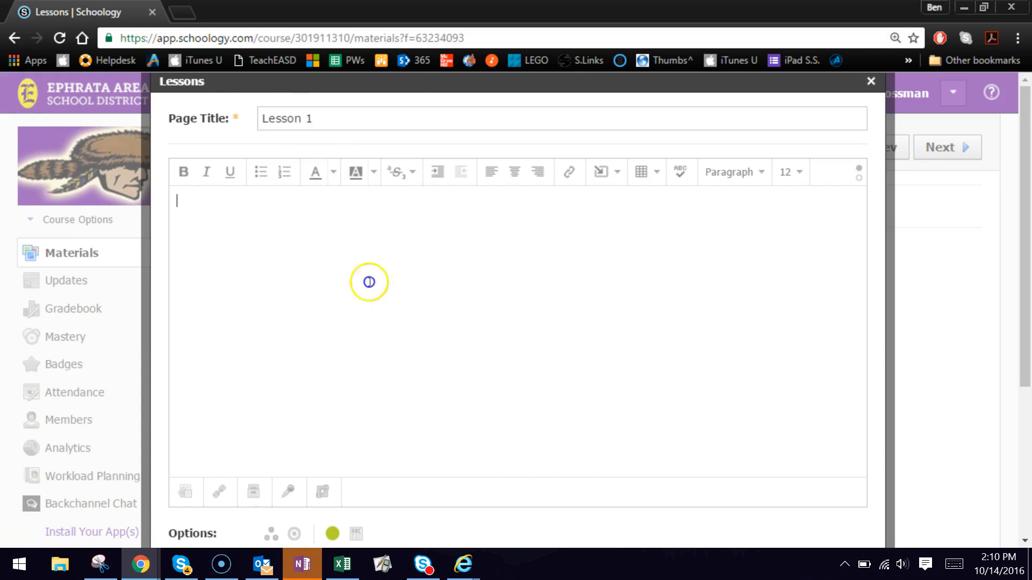
scroll(down, 3)
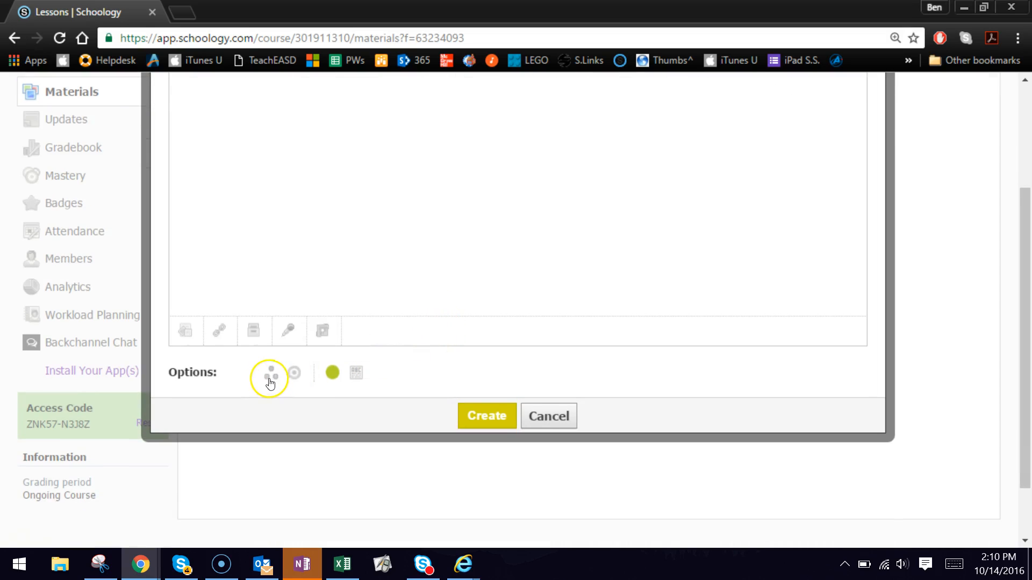
mouse_move(277, 425)
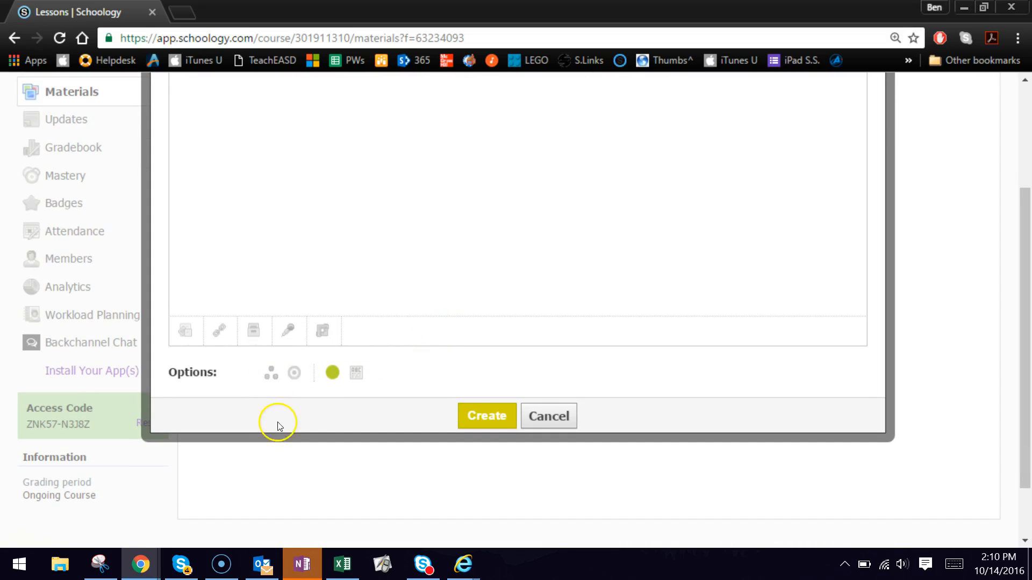
mouse_move(270, 372)
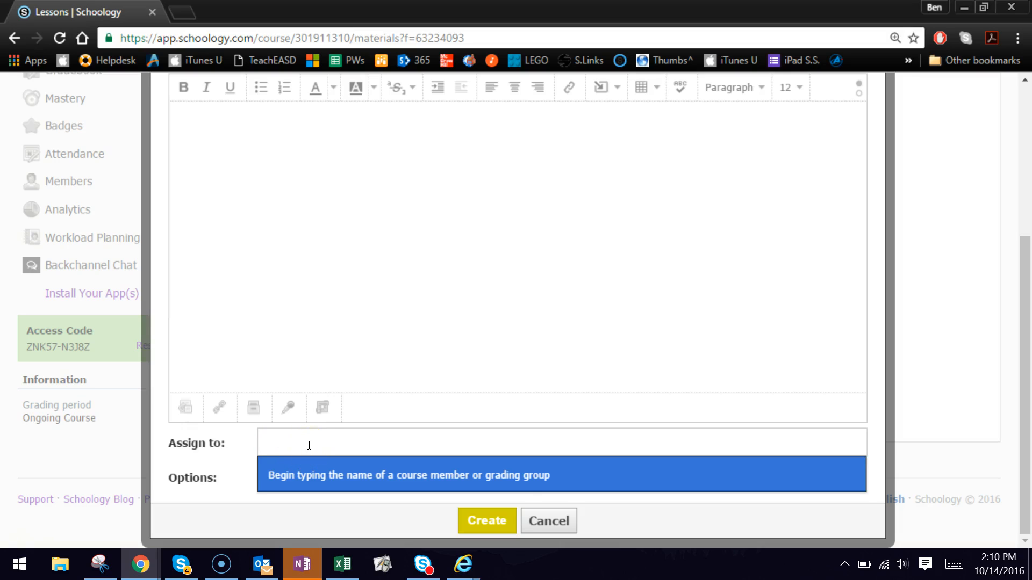
Step: Individually assign the Lesson 1 page to Group A and Group B
text(gene)
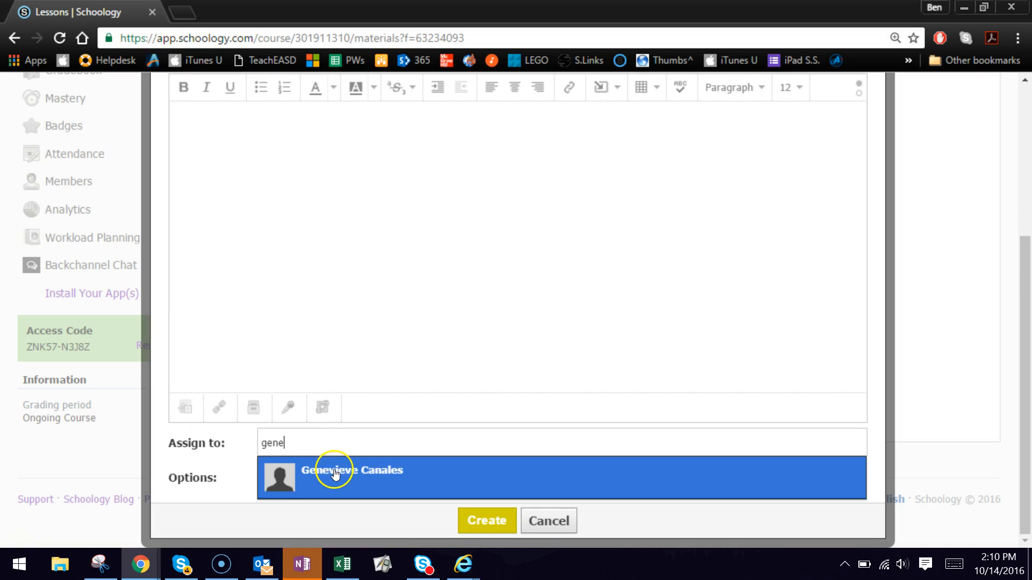
click(353, 470)
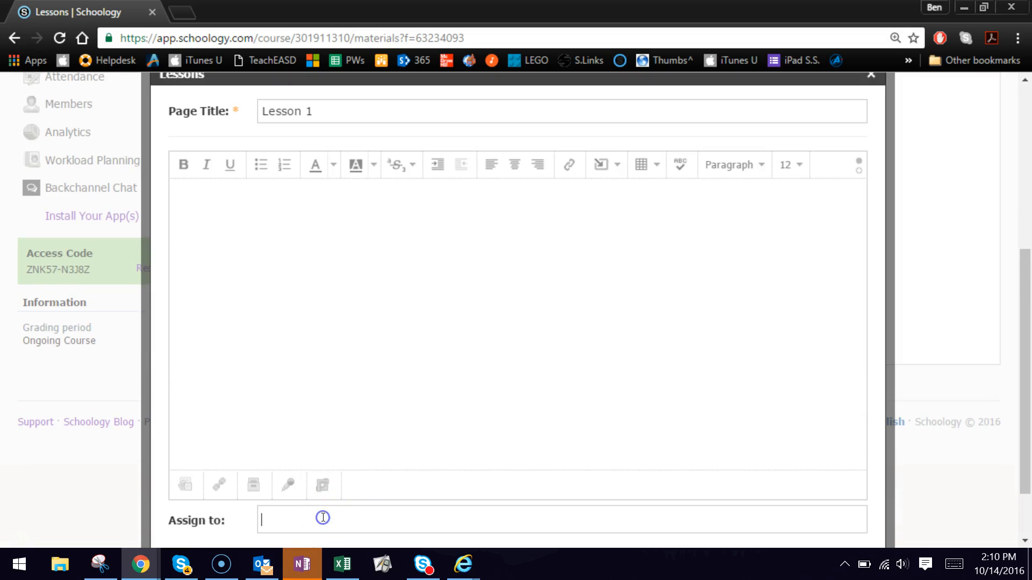
text(gro)
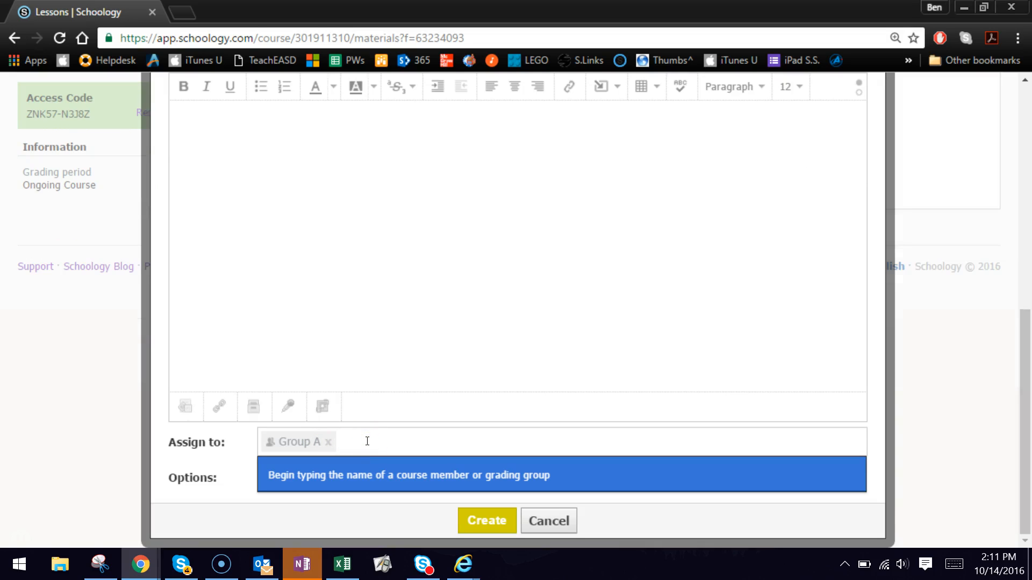
text(gro)
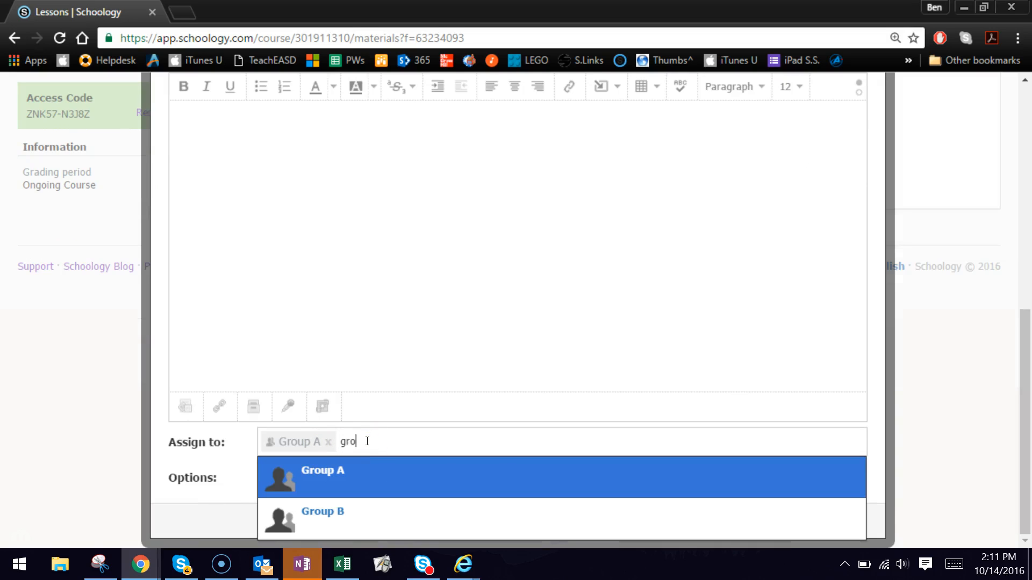
click(322, 512)
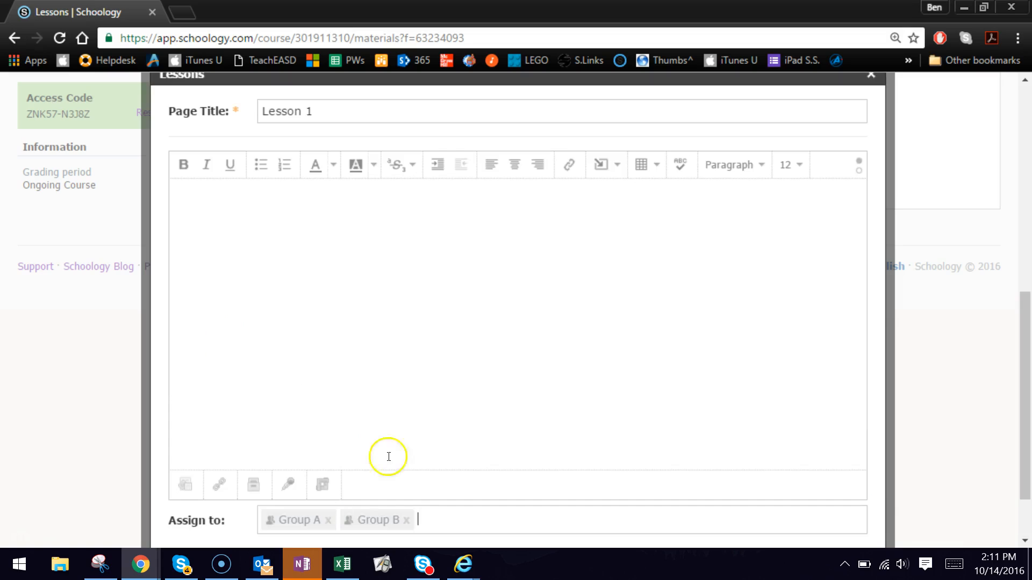
scroll(down, 3)
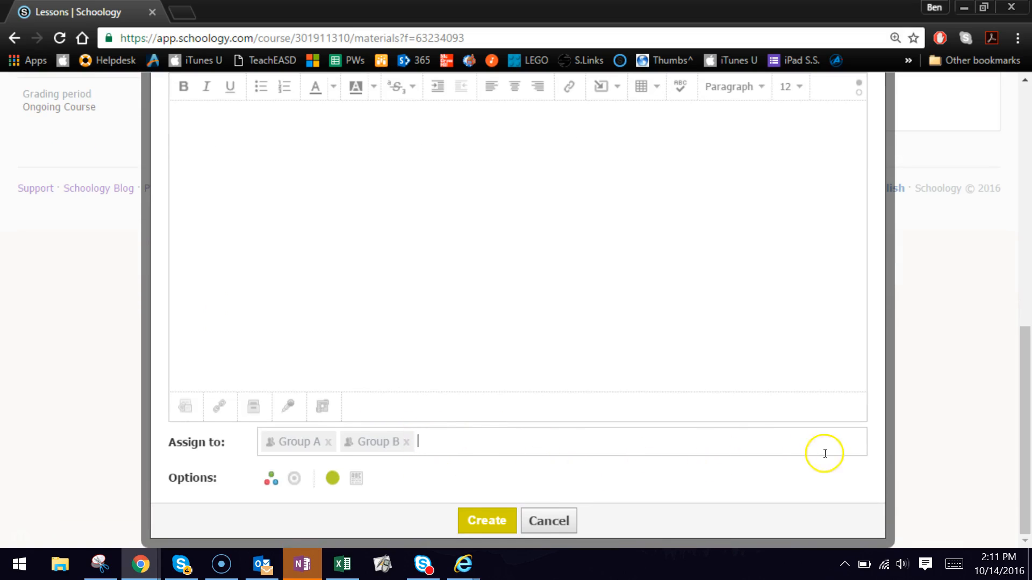
mouse_move(435, 441)
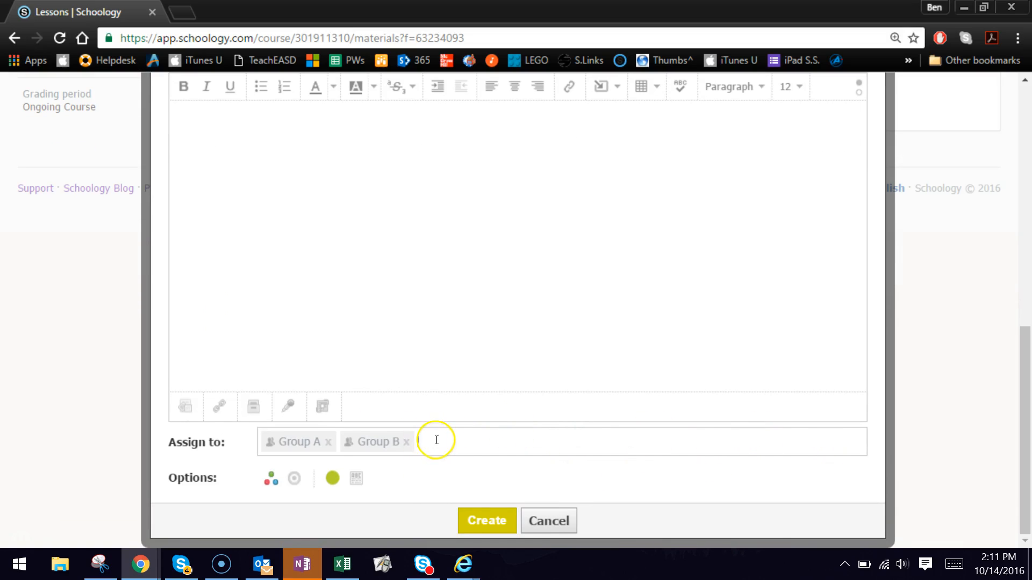
Step: Add one individual student as an assignee and create the Lesson 1 page
text(gene)
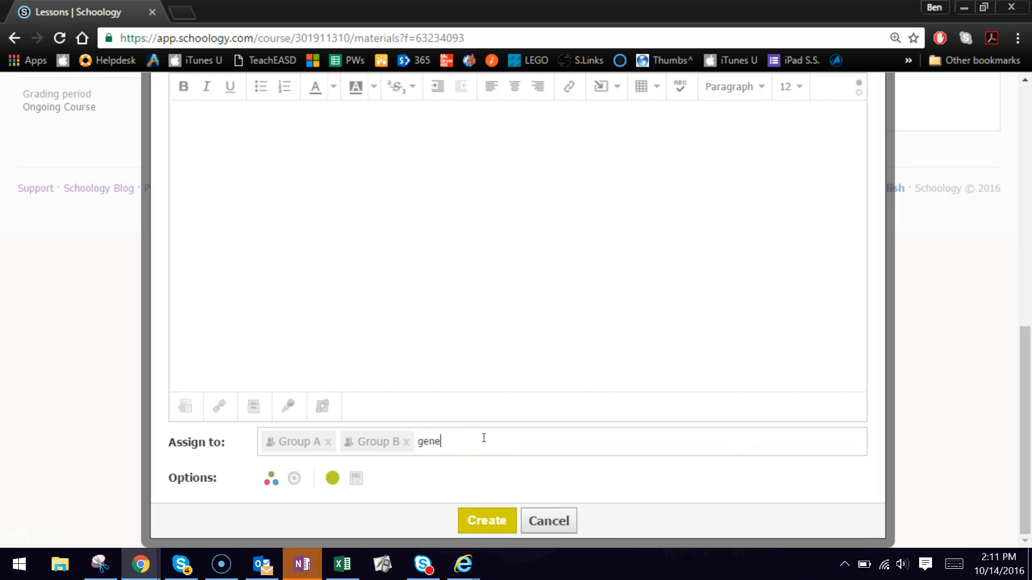
mouse_move(408, 424)
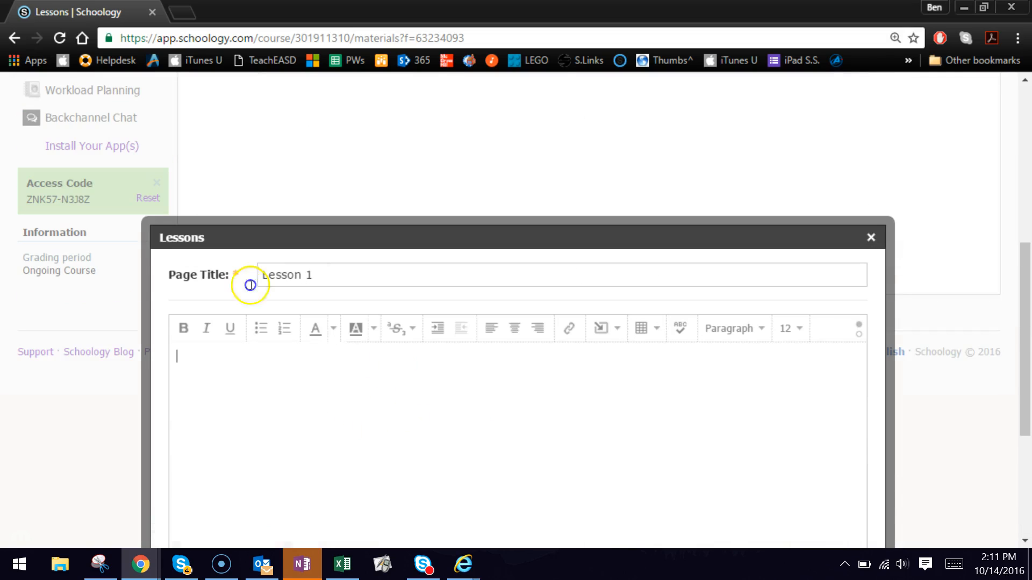
scroll(down, 3)
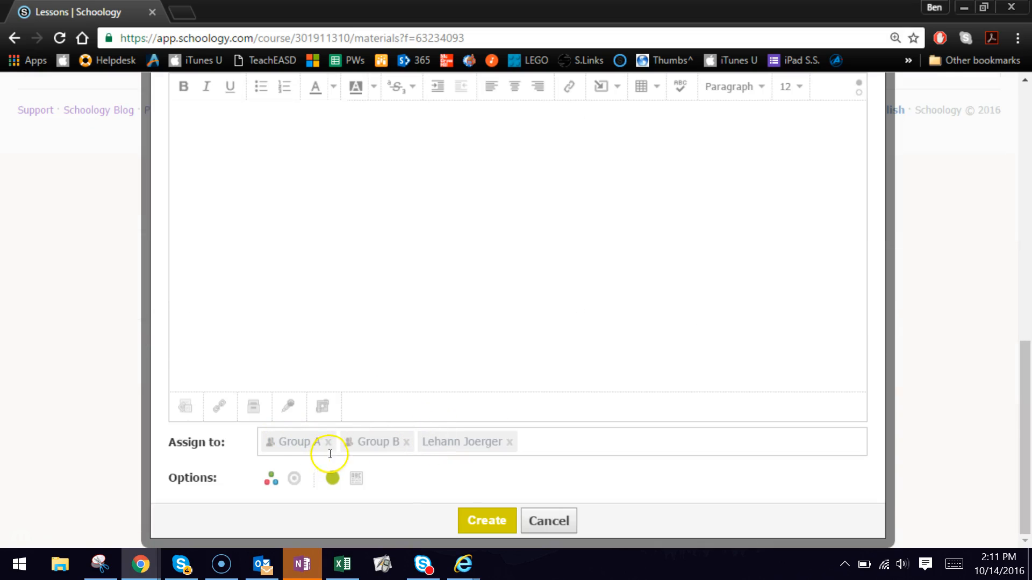
mouse_move(449, 286)
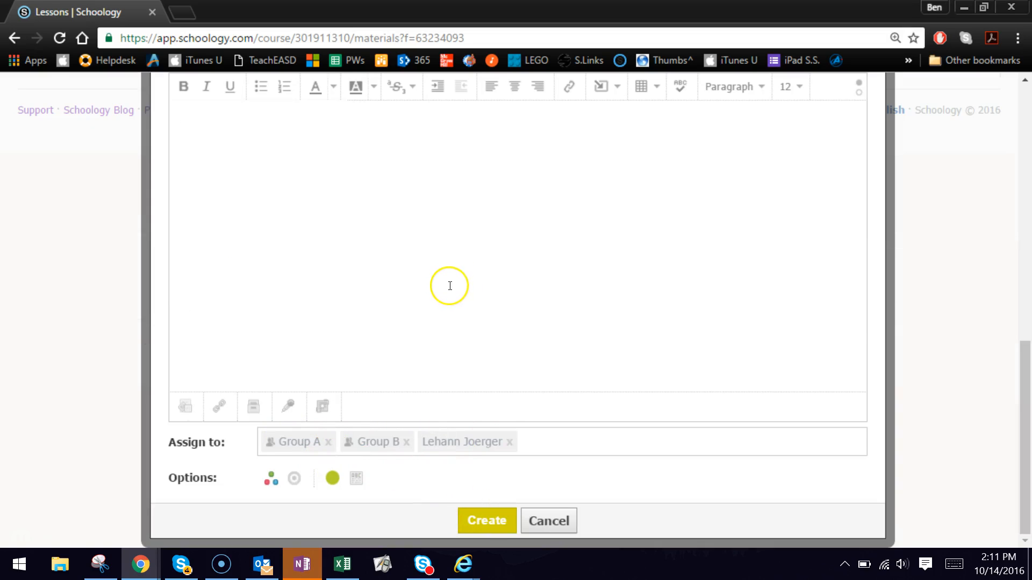
click(485, 520)
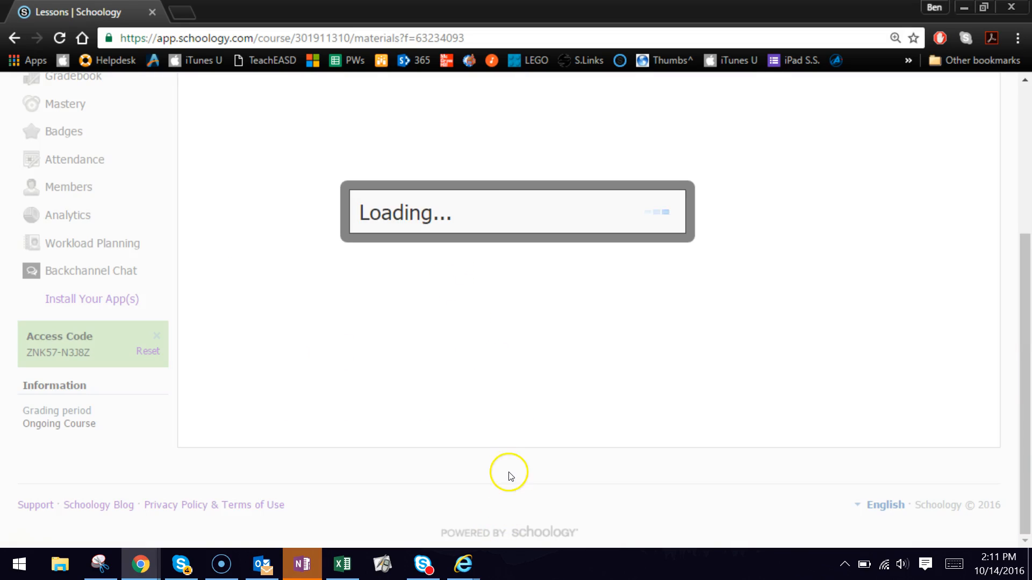
Step: Check Lesson 1 is listed as assigned to 2 groups and 1 other, then return to the course
scroll(up, 3)
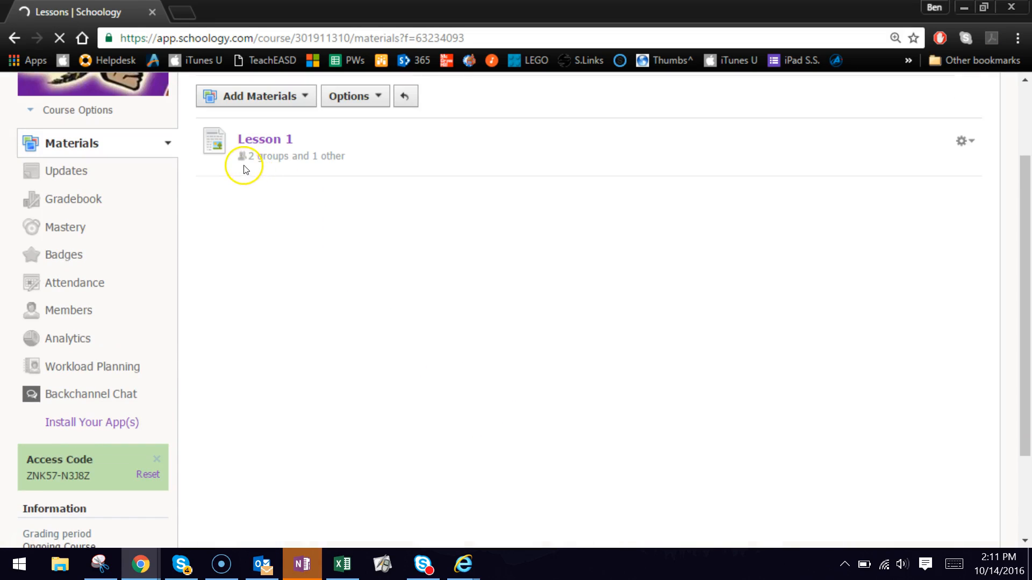
scroll(up, 3)
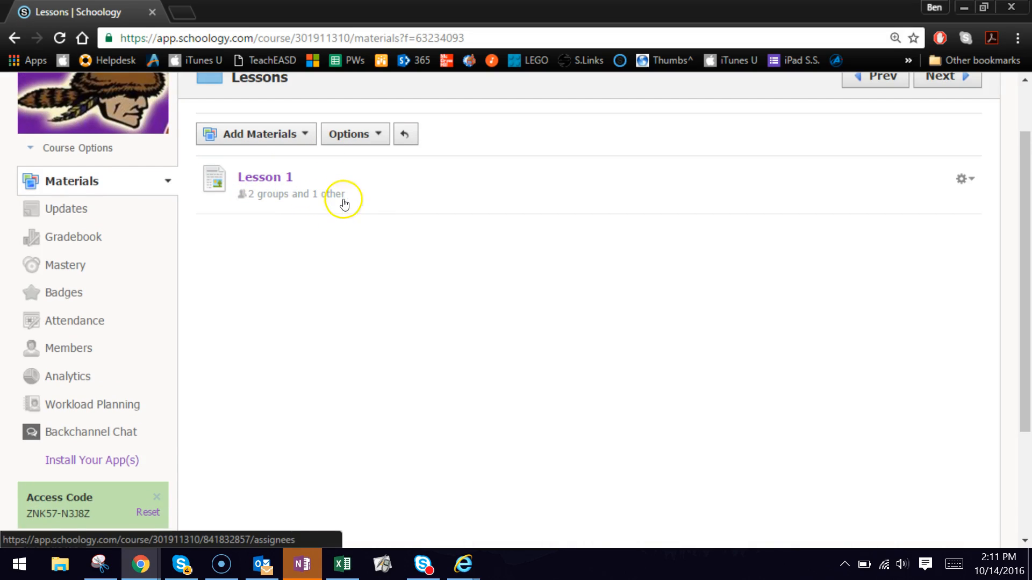
scroll(up, 3)
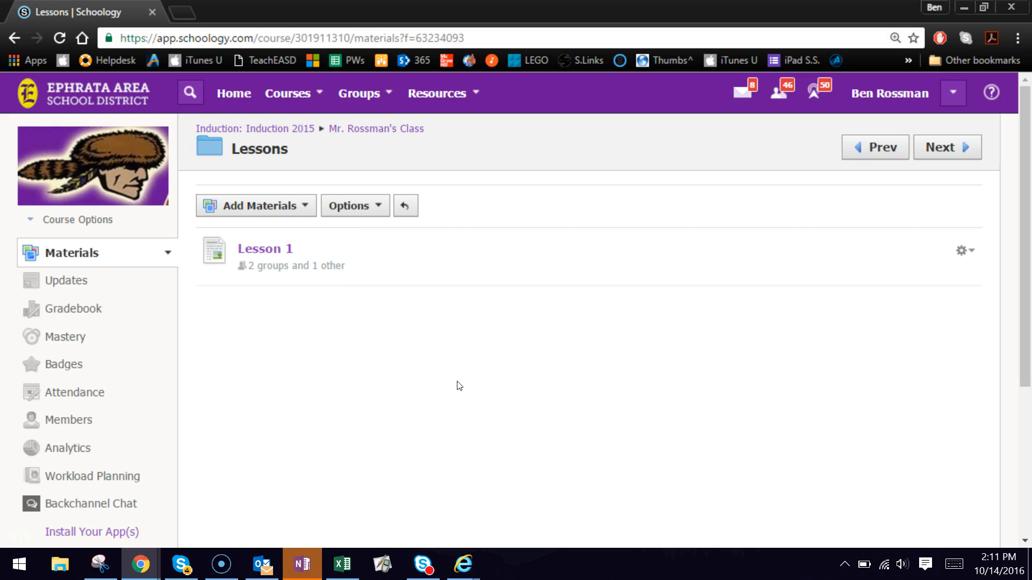
click(376, 128)
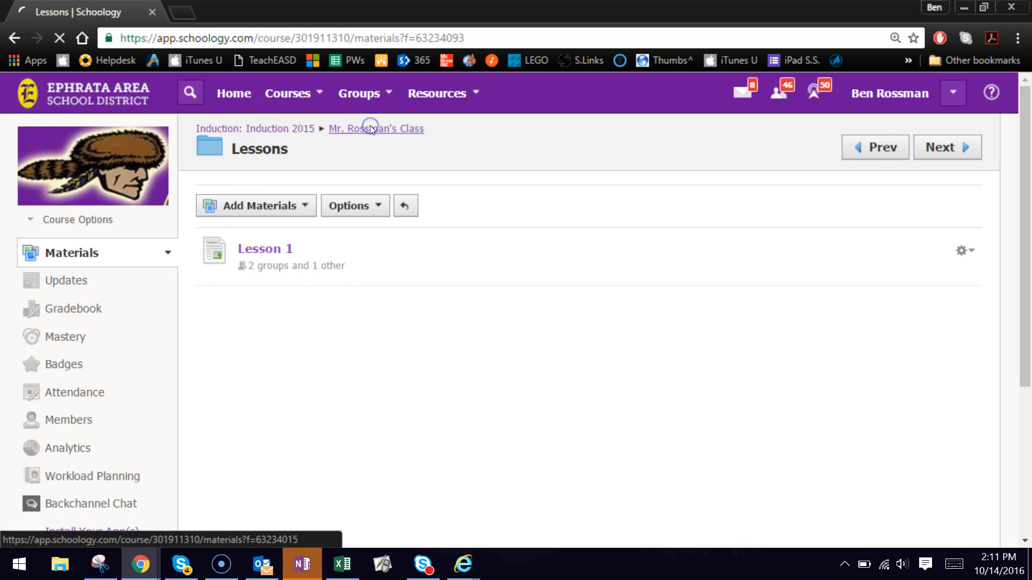
Step: Open the Quizzes folder and start adding a new test/quiz
click(377, 128)
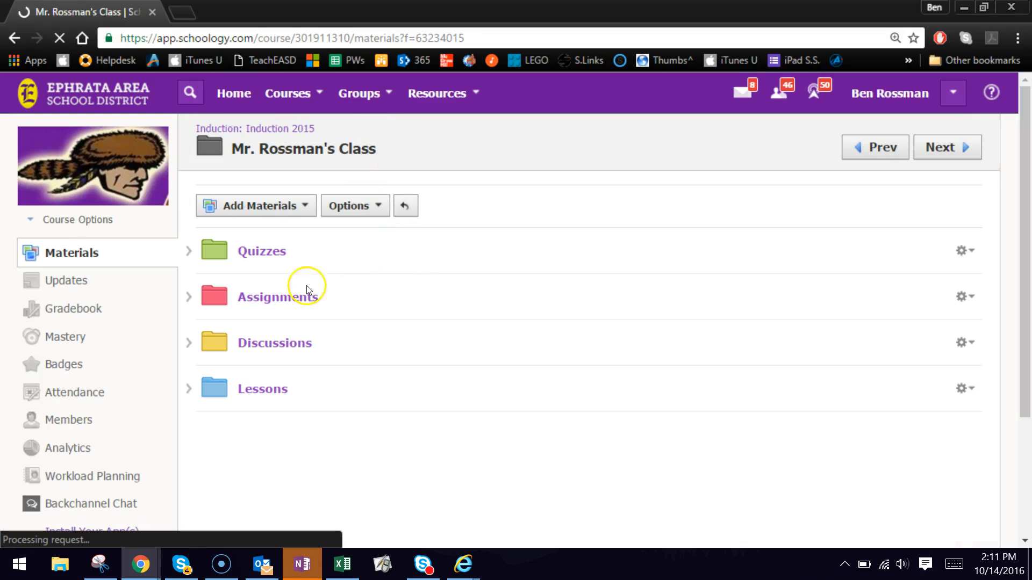
mouse_move(260, 251)
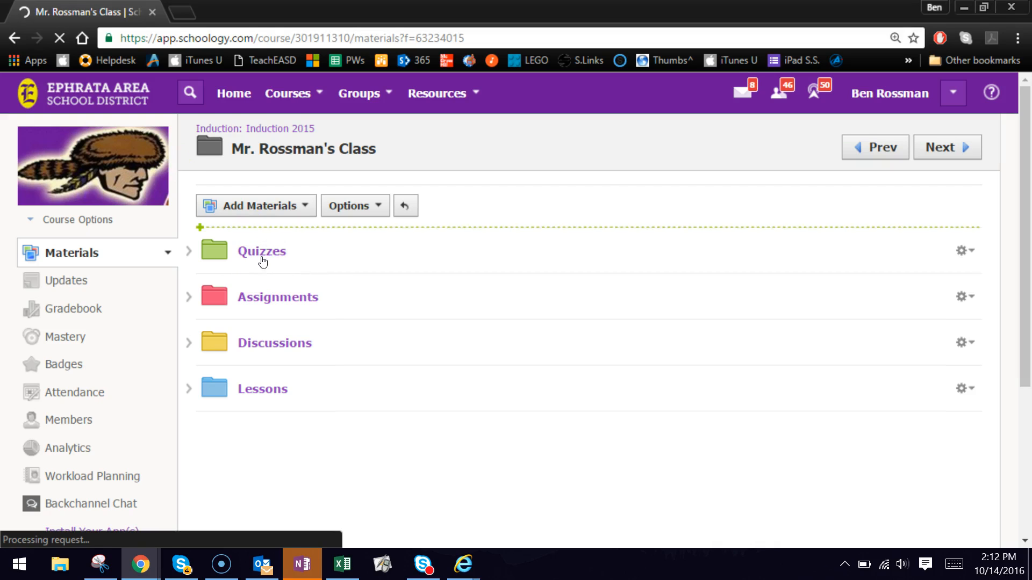
click(260, 251)
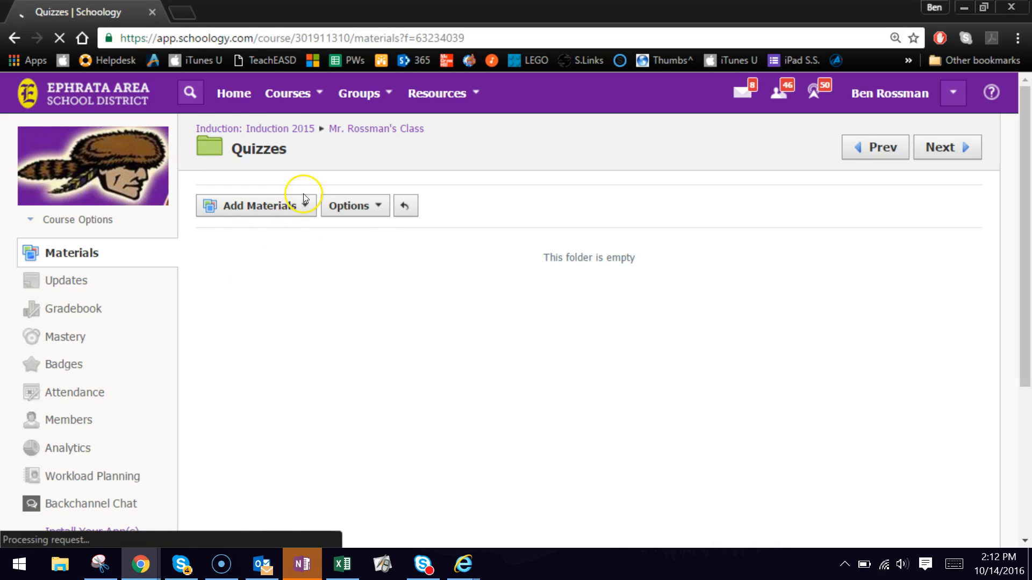
click(256, 205)
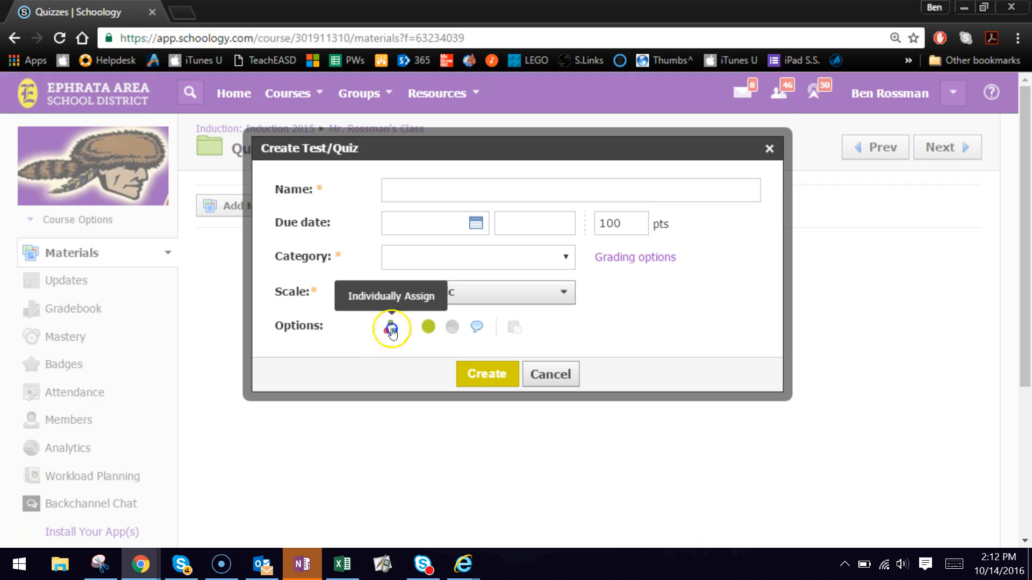
Step: Begin individually assigning the quiz to a group, then abandon it without creating
click(391, 327)
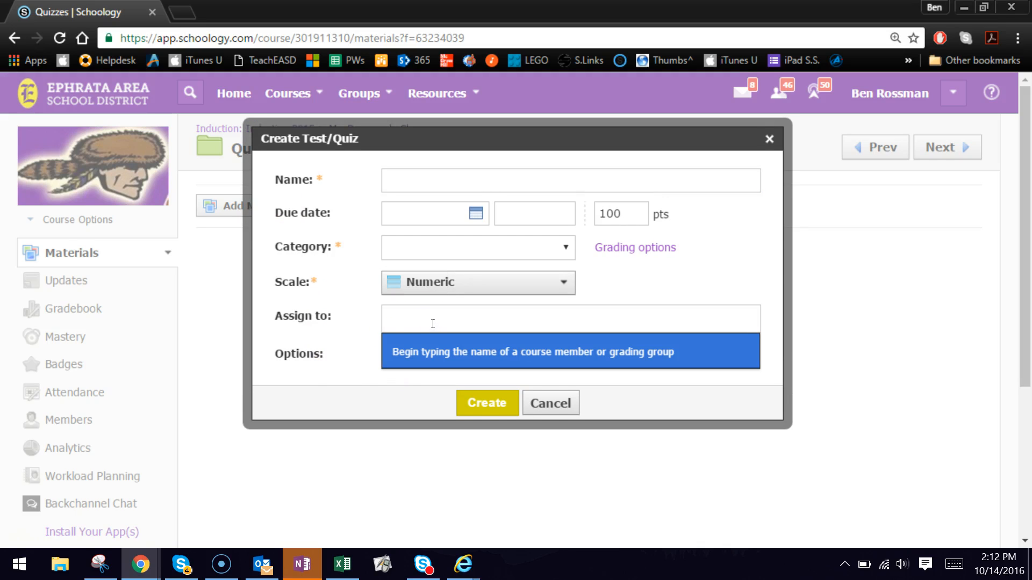
text(gr)
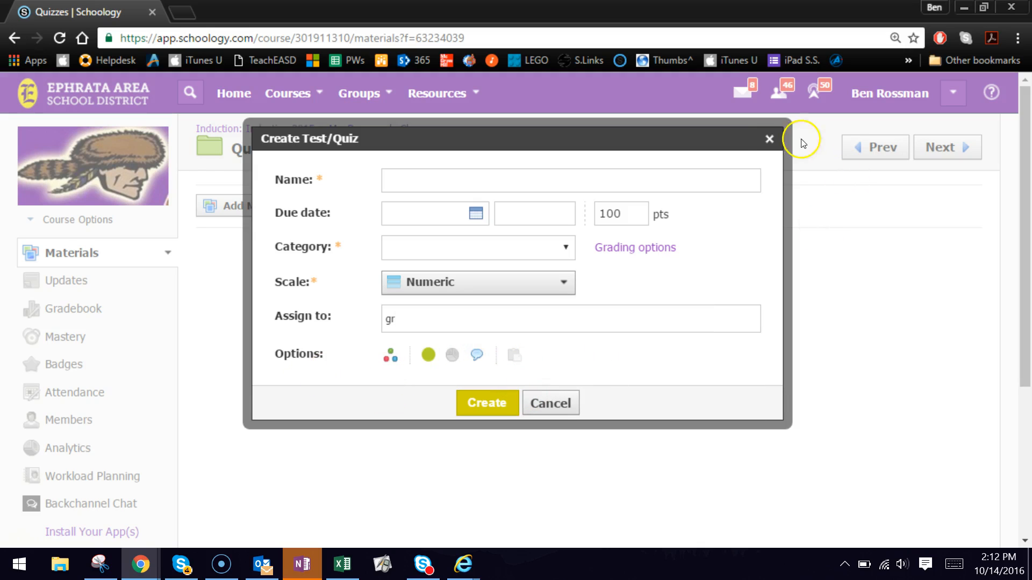
click(549, 403)
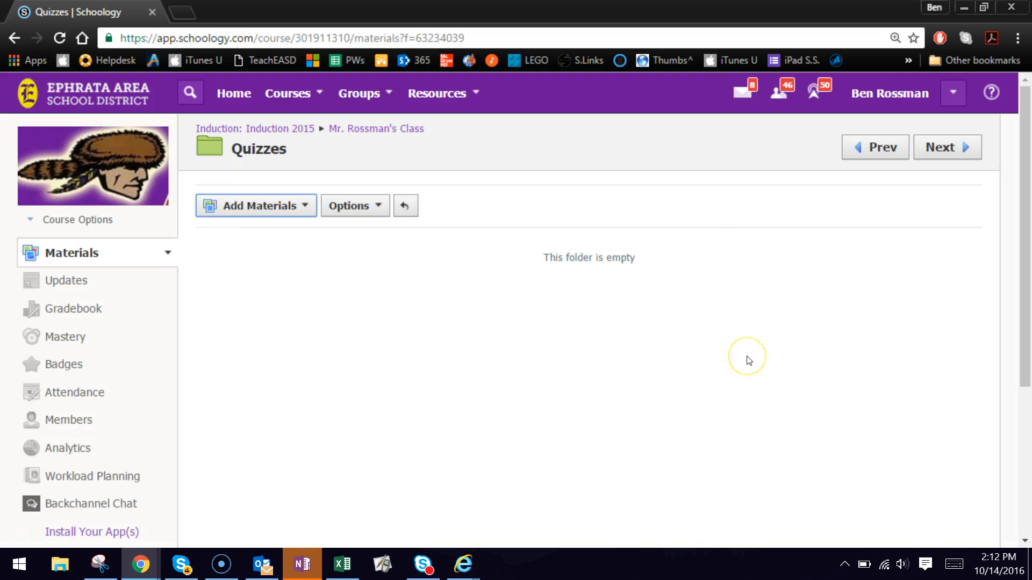
mouse_move(748, 360)
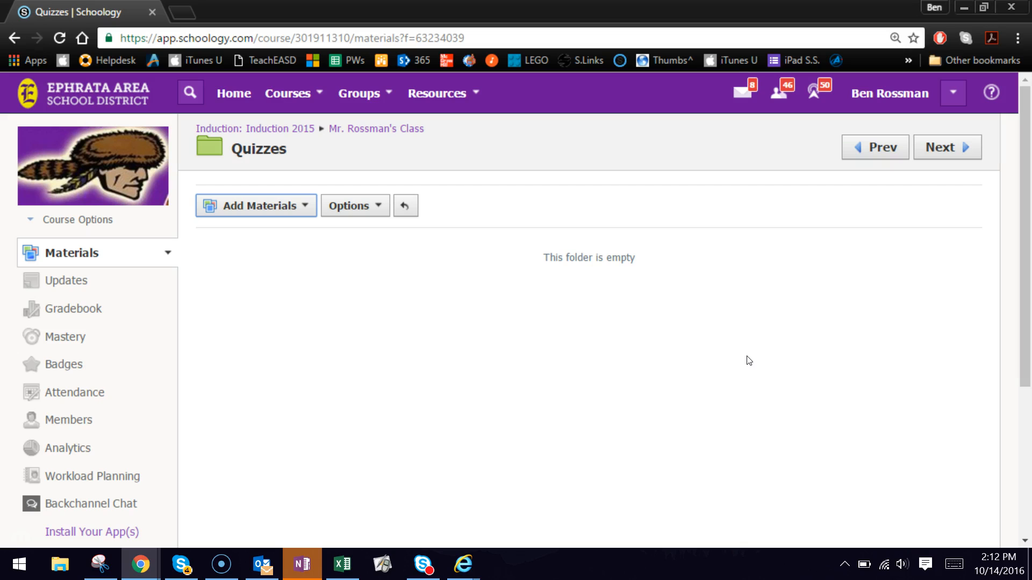
mouse_move(376, 128)
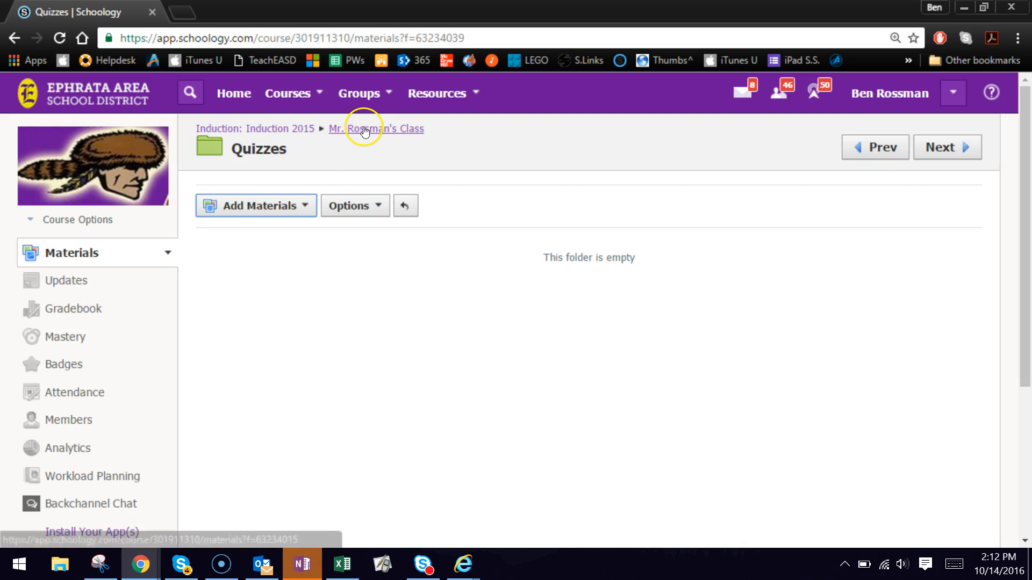
Step: Return to Mr. Rossman's Class main materials page with its four folders
click(375, 128)
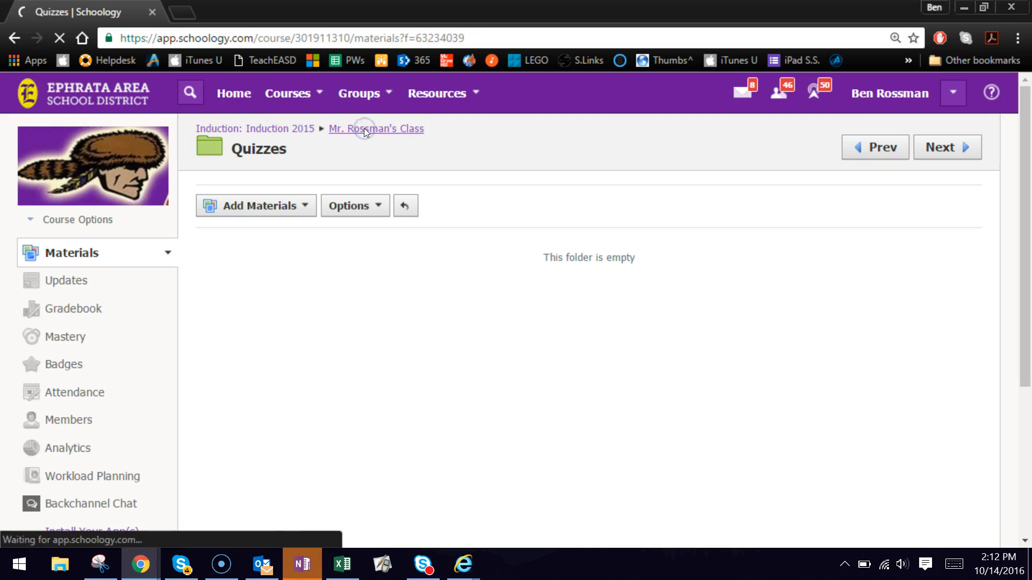
click(376, 128)
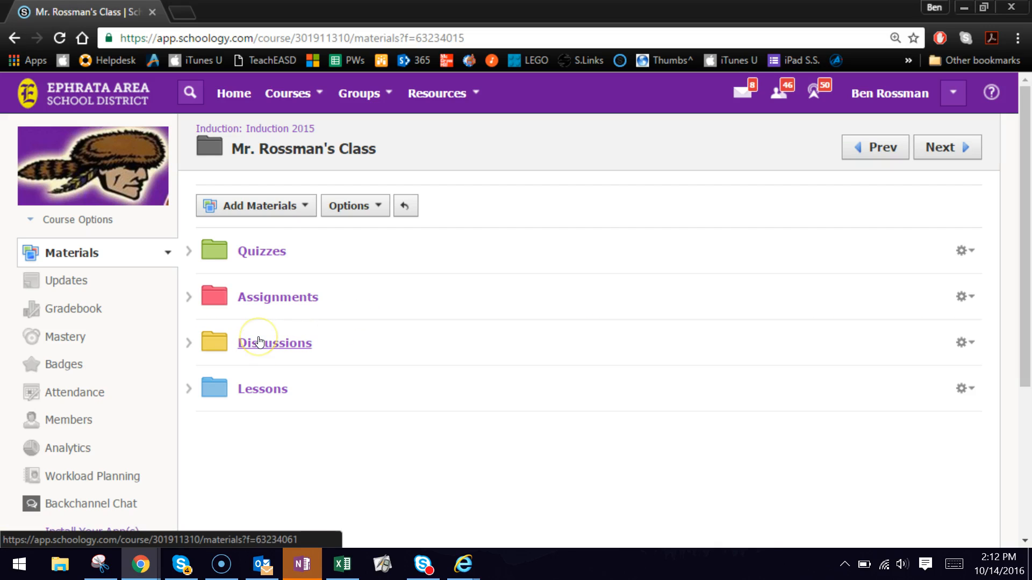
mouse_move(259, 341)
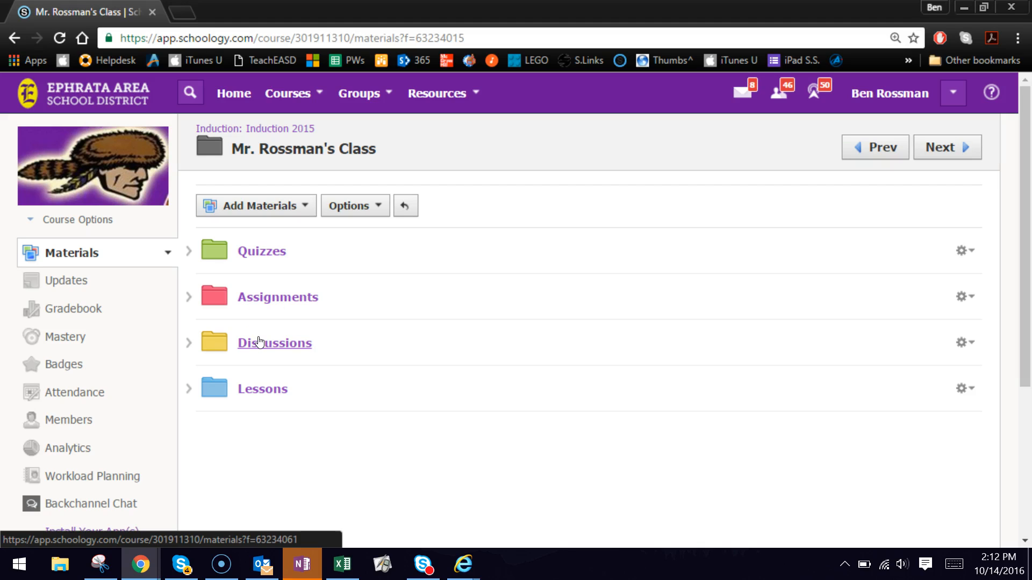
mouse_move(284, 293)
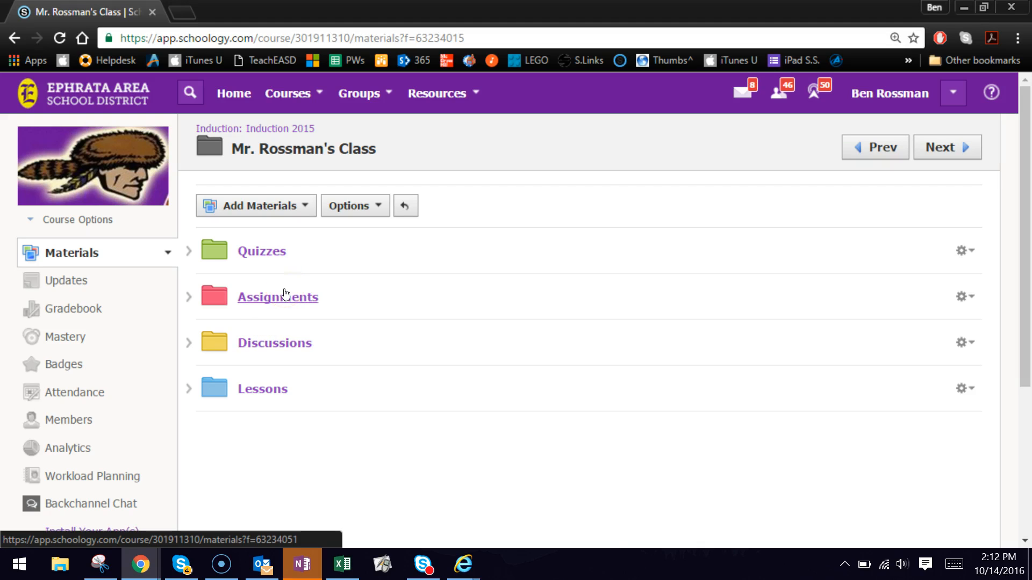
mouse_move(303, 223)
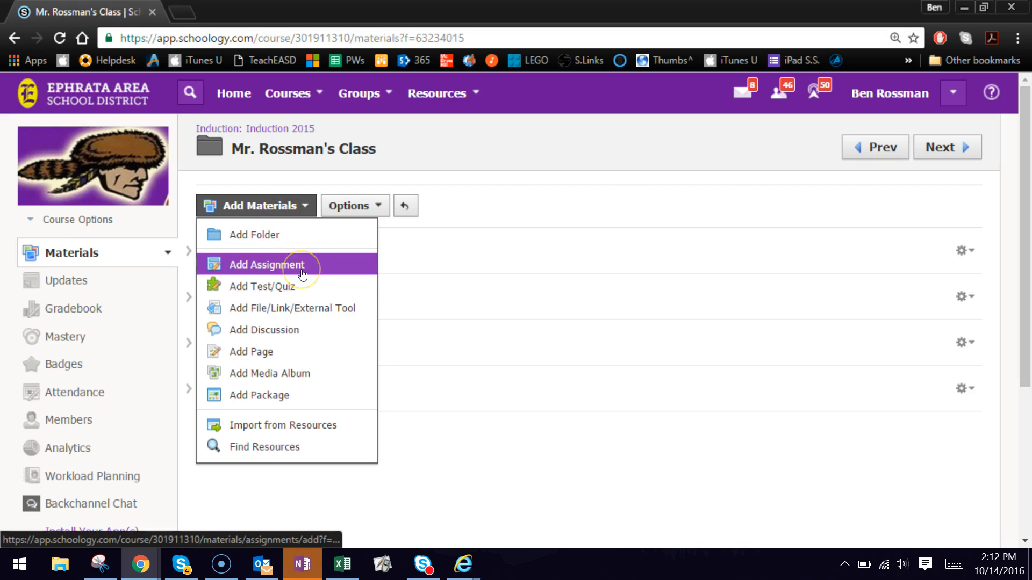
click(265, 264)
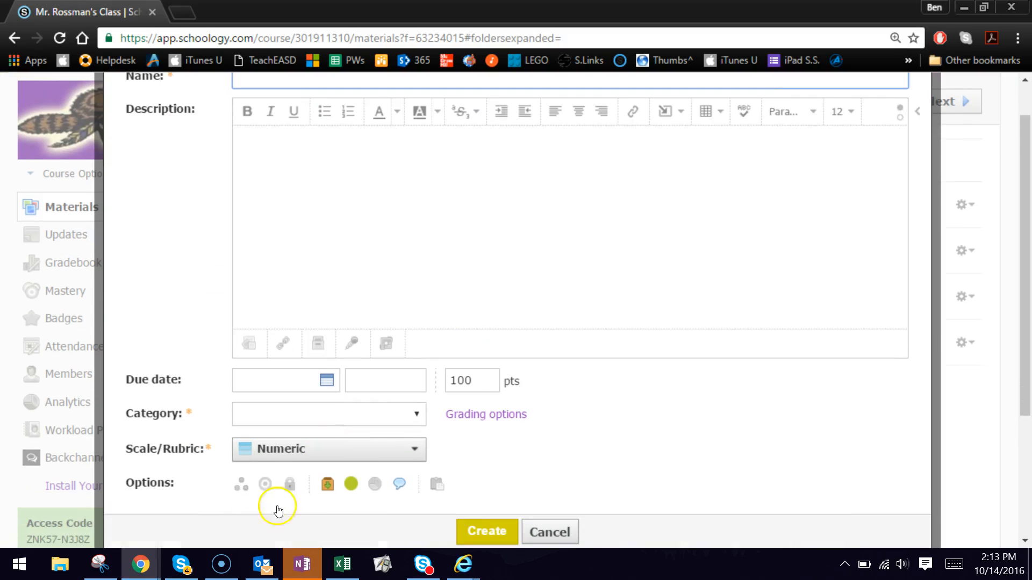
scroll(down, 3)
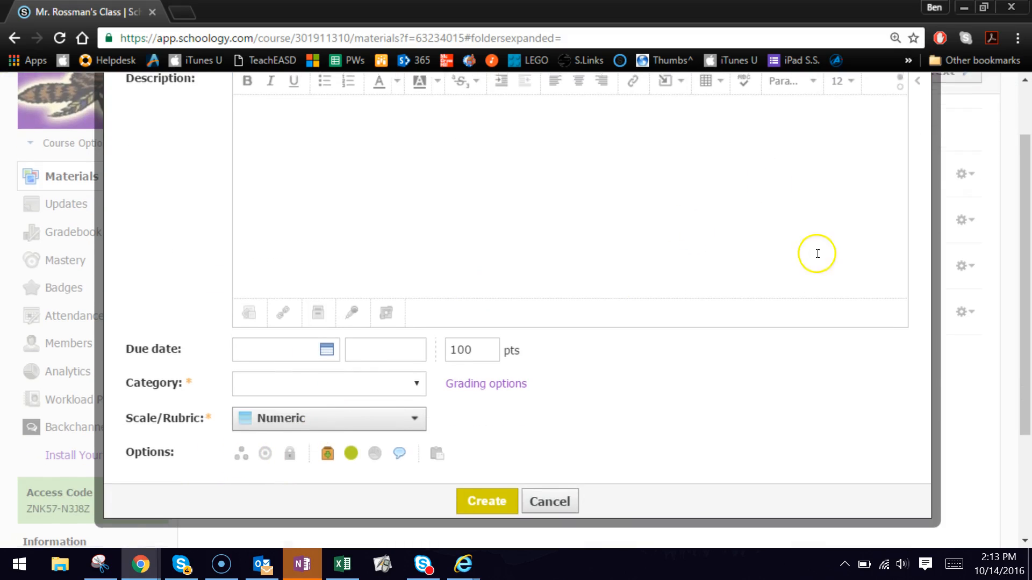
click(548, 500)
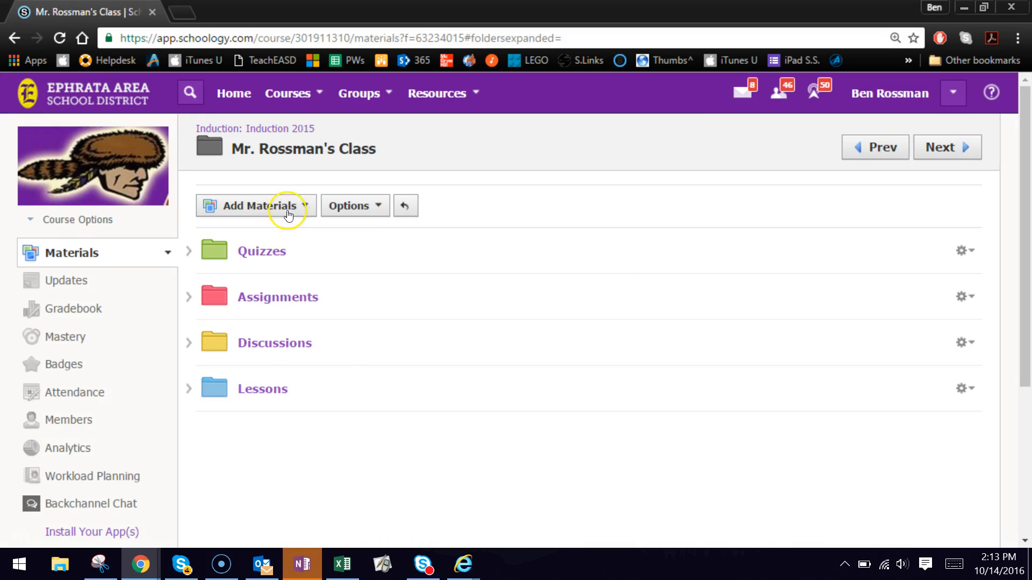
click(256, 205)
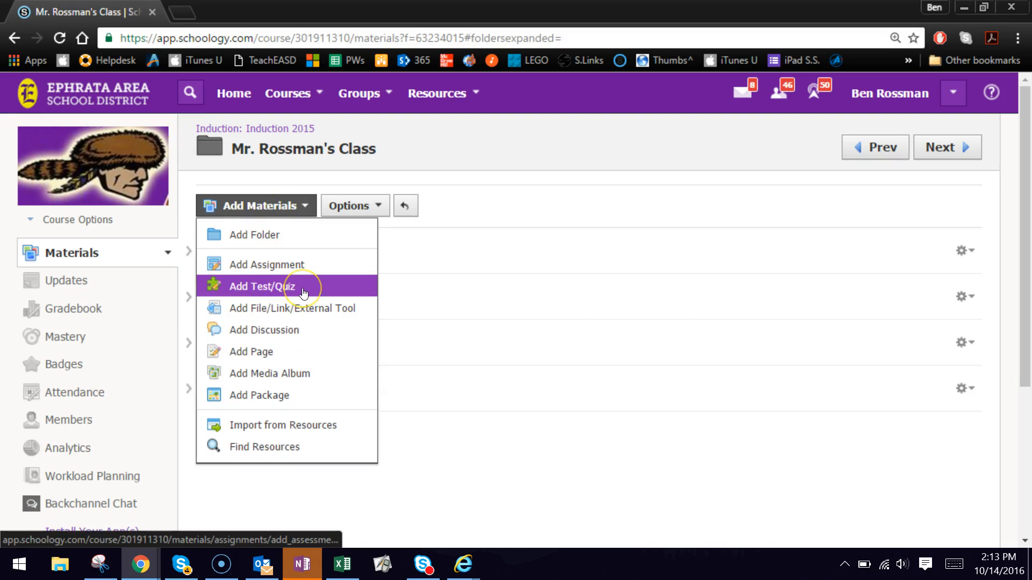
mouse_move(286, 351)
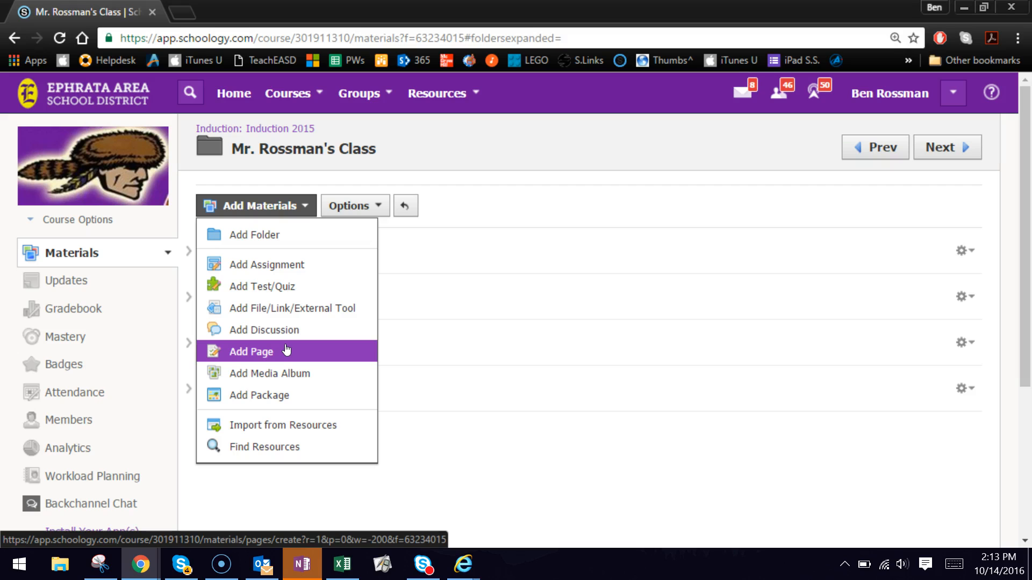
mouse_move(68, 420)
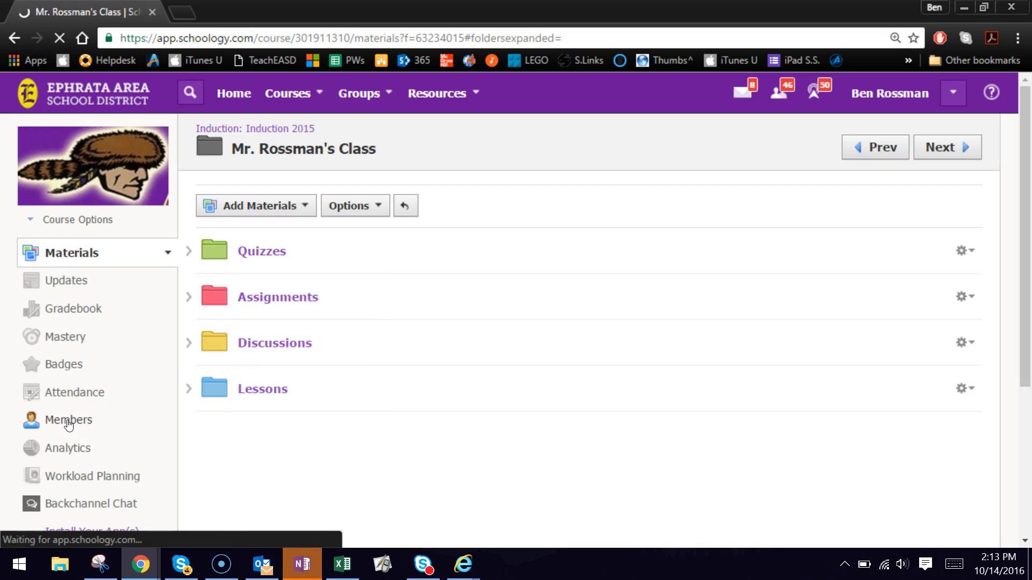
Step: Show the course Members page listing enrolled members beside the Group A and Group B grading groups
click(69, 420)
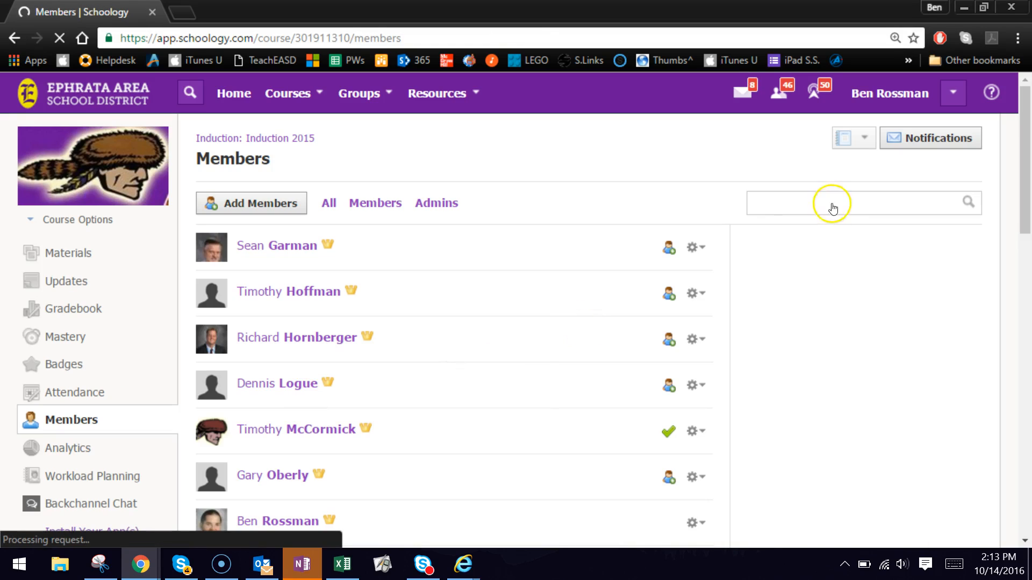
mouse_move(508, 275)
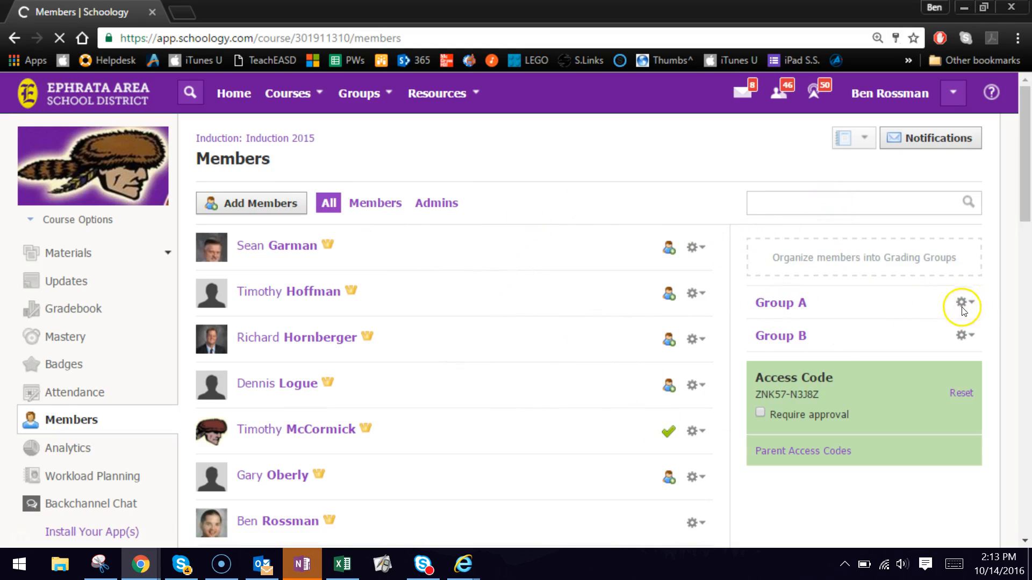
mouse_move(202, 379)
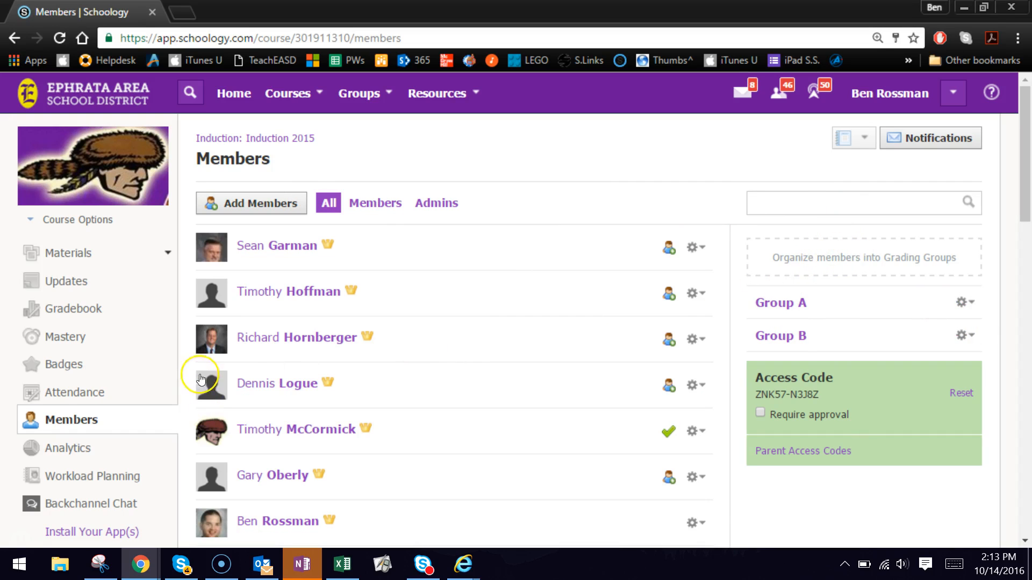
scroll(down, 3)
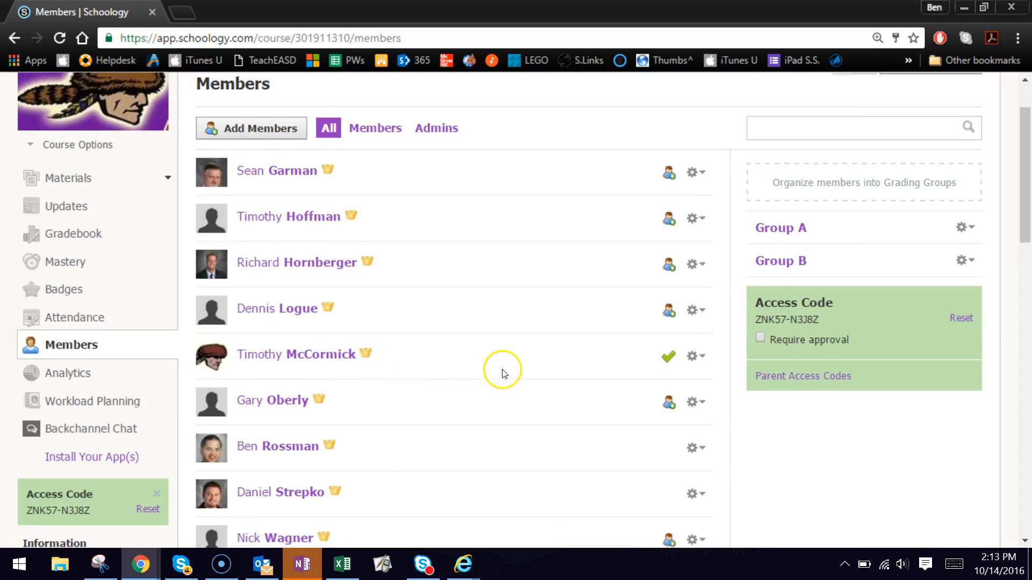
scroll(up, 3)
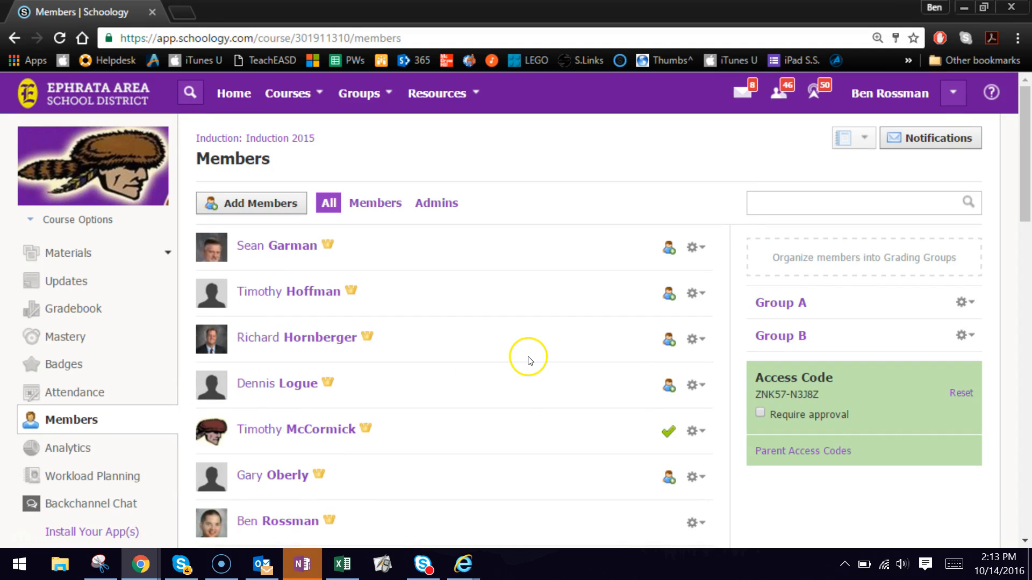